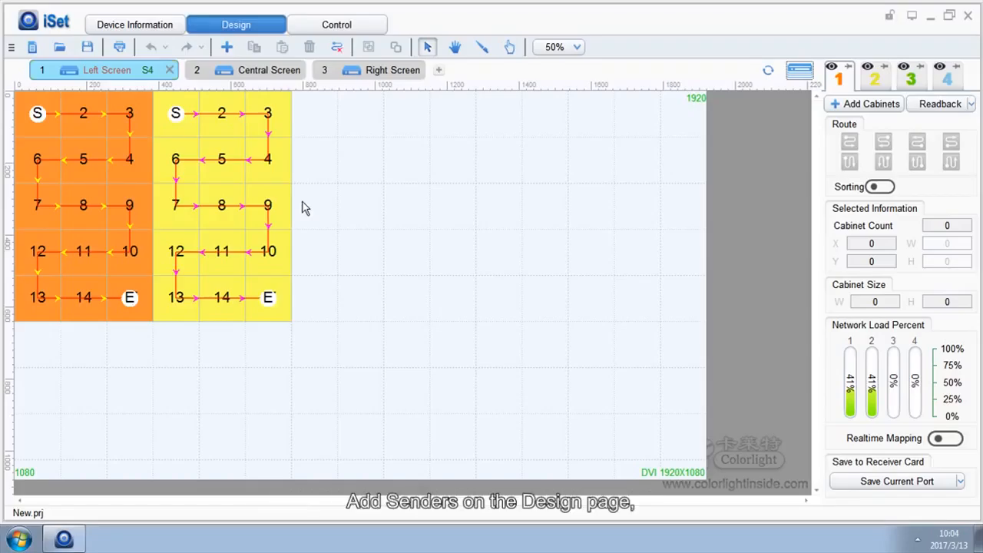
mouse_move(129, 120)
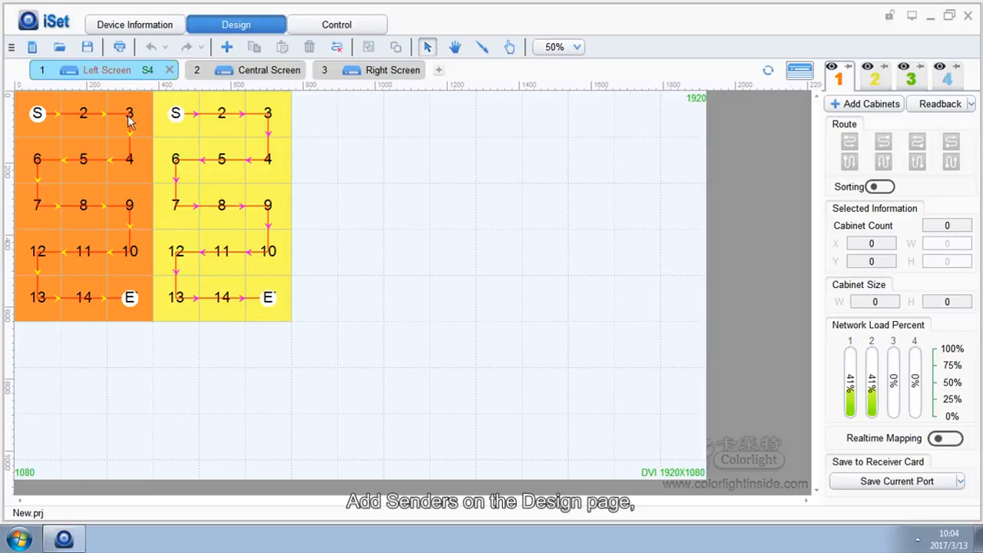
Rename the Left Screen sender from its right-click menu and confirm the name
right_click(106, 71)
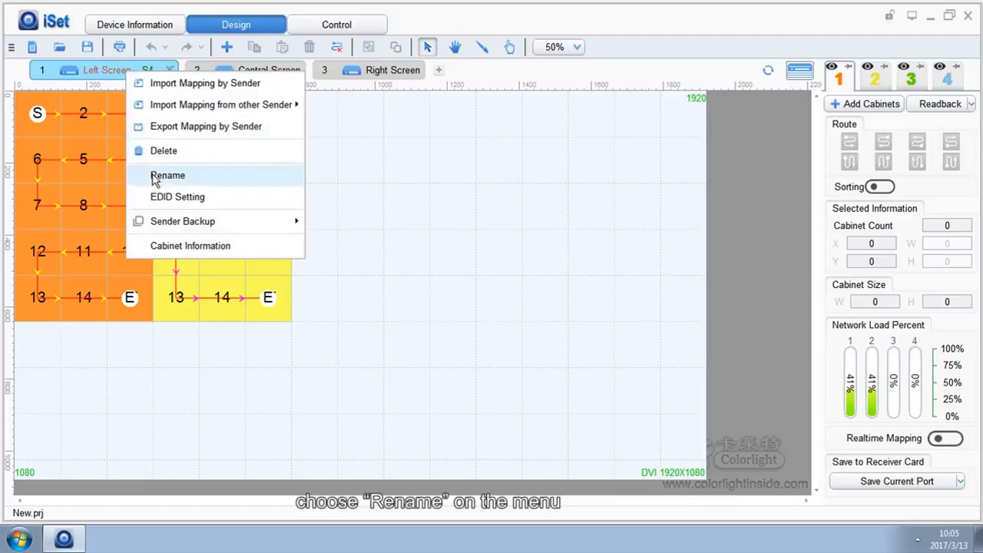
click(167, 176)
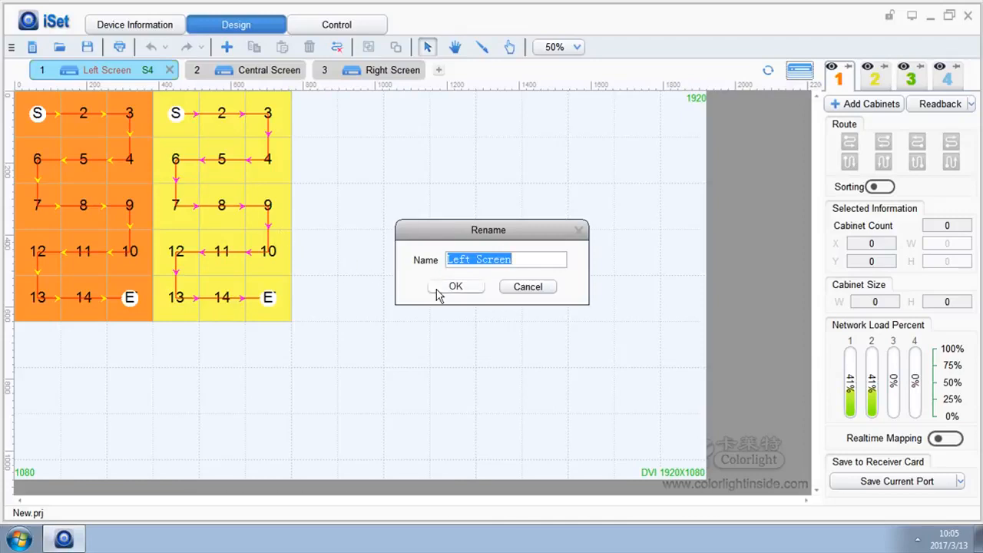
click(455, 287)
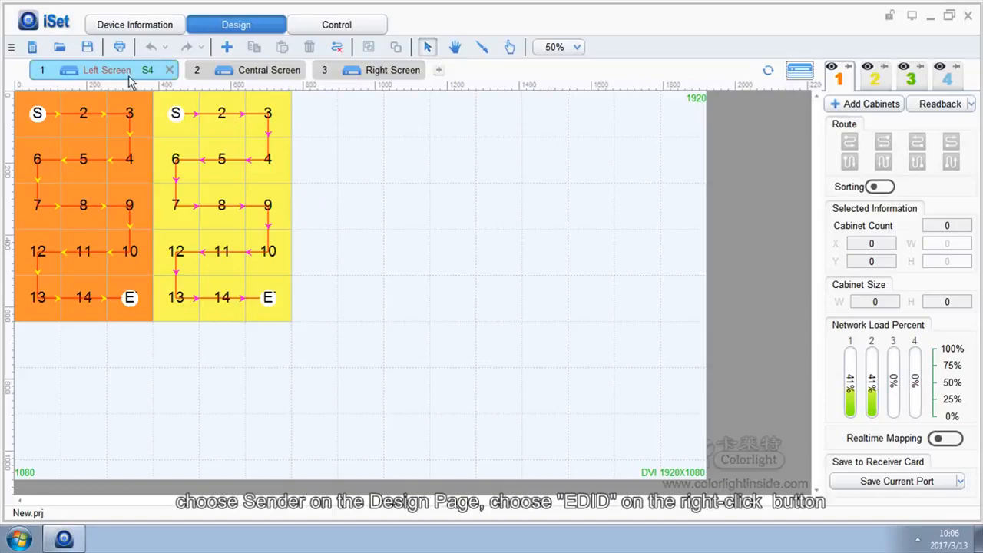
Set the Left Screen sender's EDID to Custom, 1920×1080 at 60 Hz
right_click(106, 71)
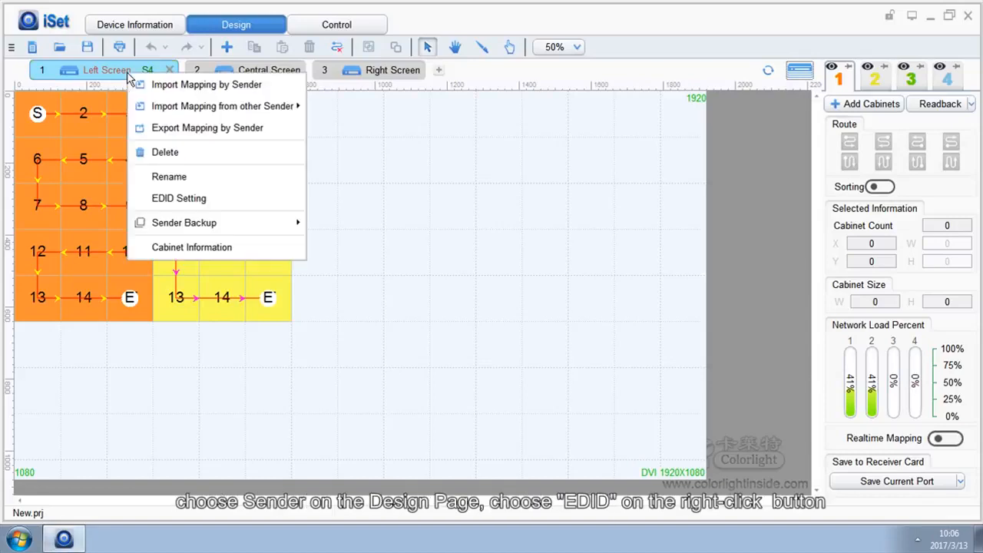
mouse_move(169, 177)
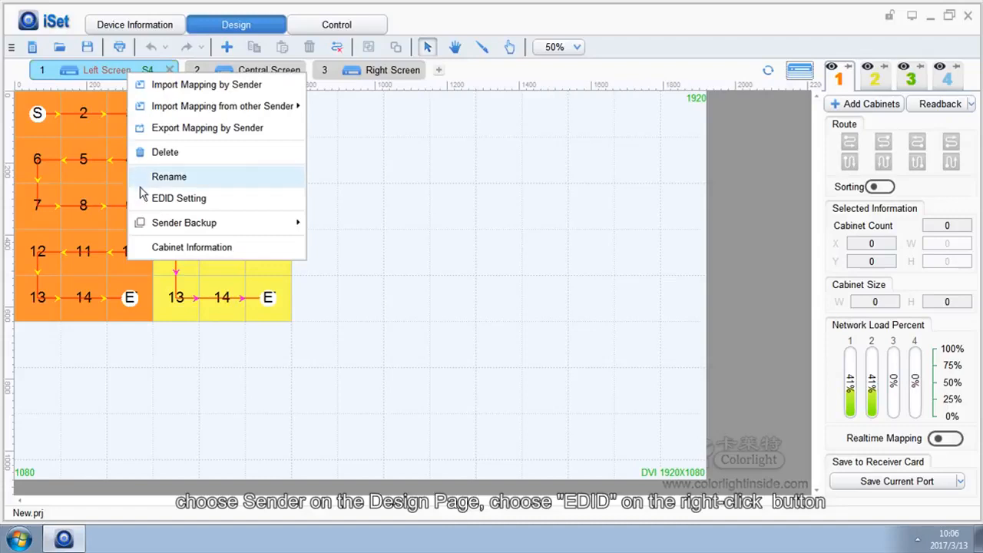
click(179, 198)
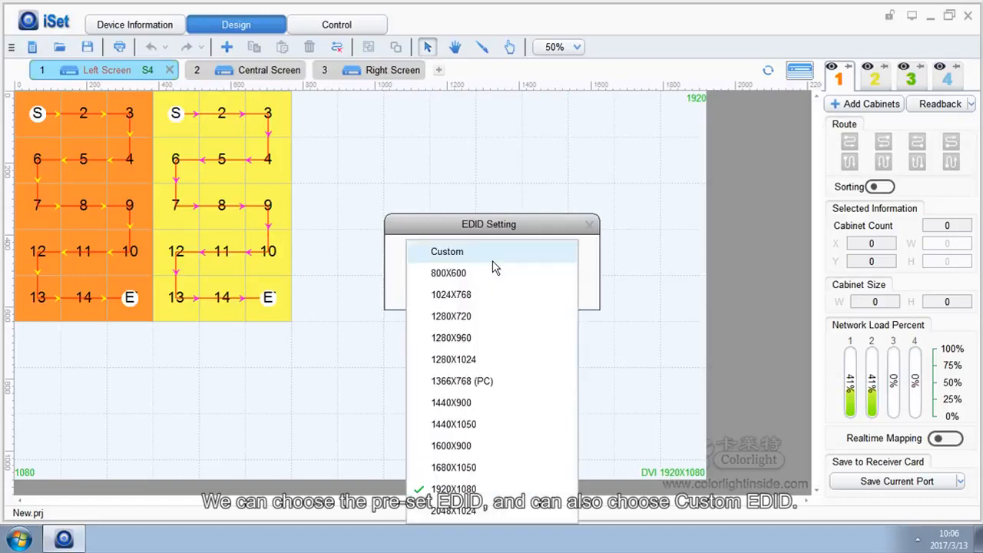
click(447, 252)
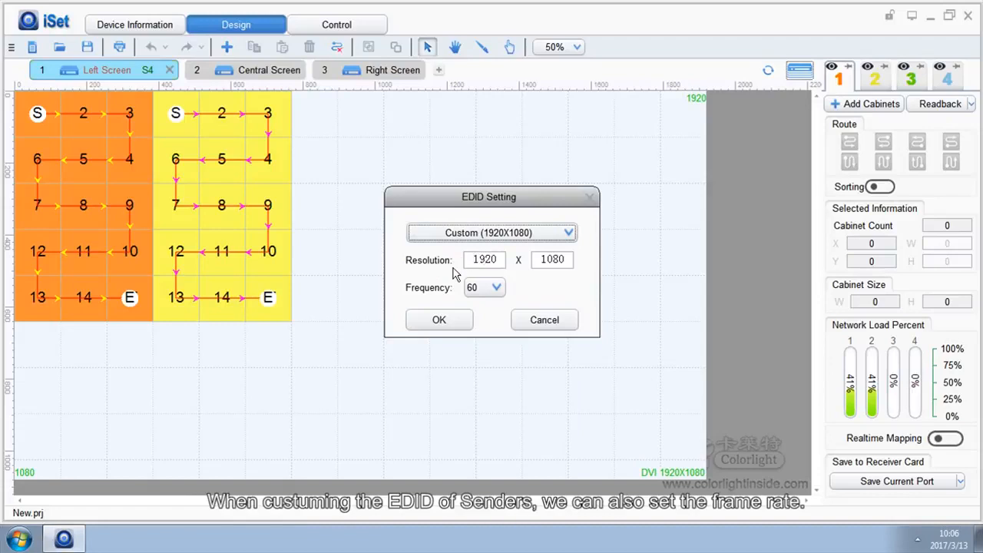
click(484, 258)
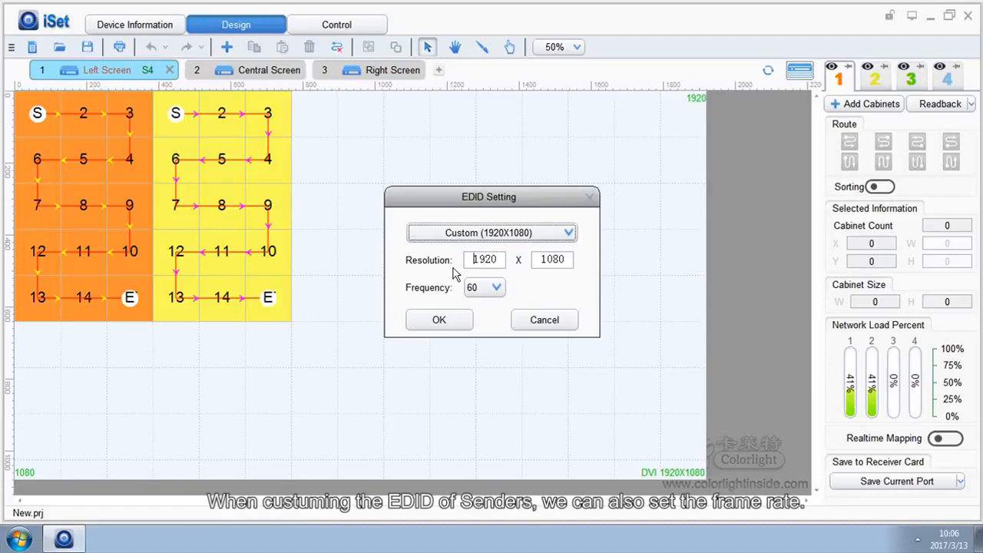
click(494, 287)
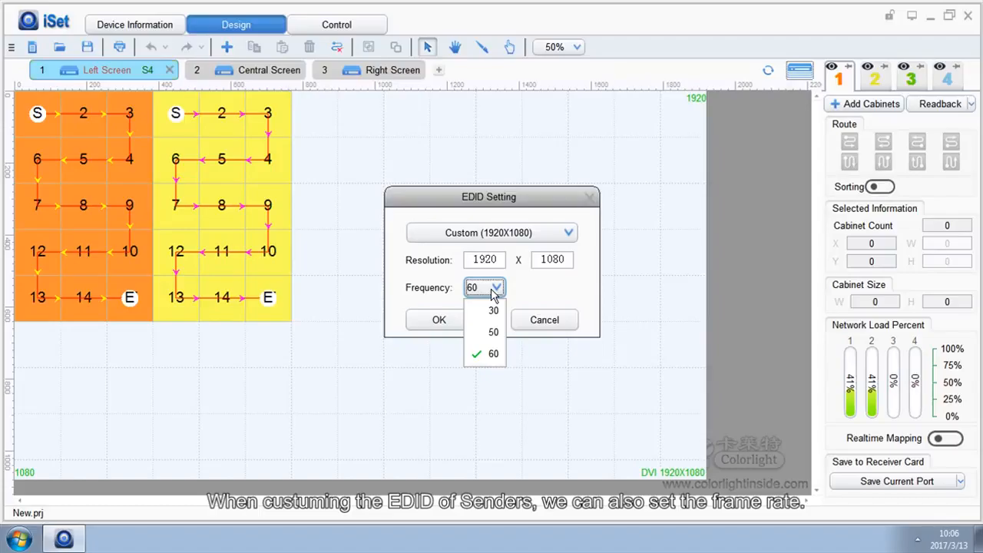
click(544, 320)
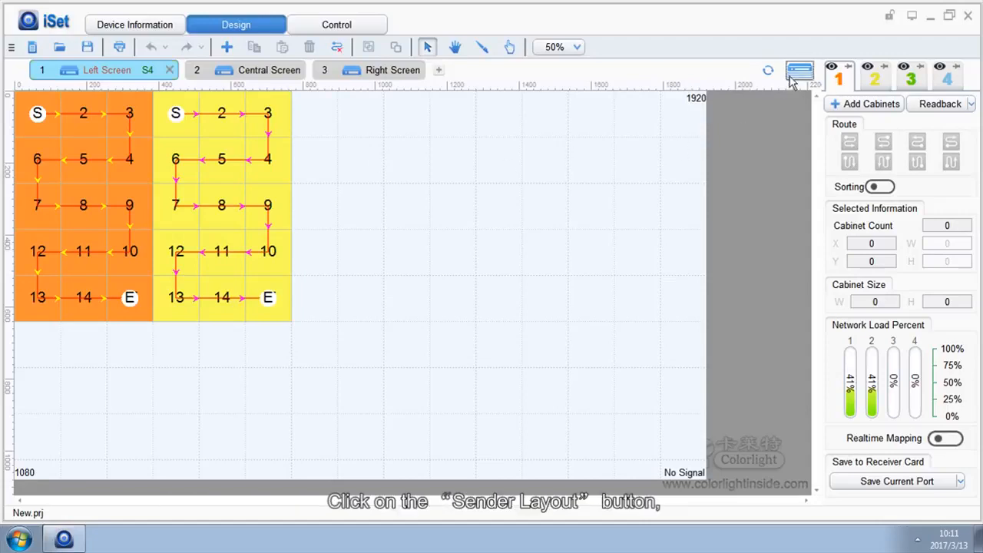
Show the whole sender layout and drag the Right Screen area lower, to offset 2603, 364
click(800, 71)
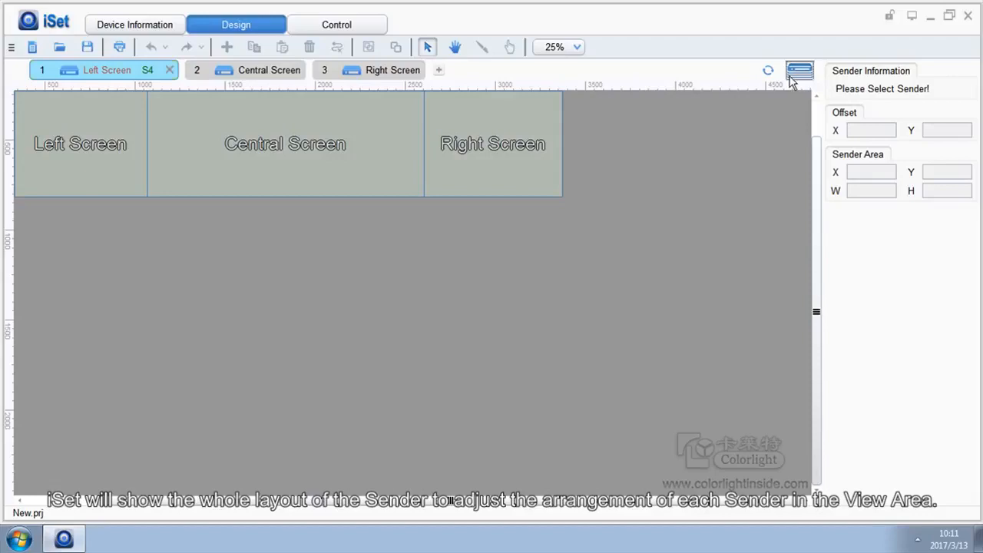
mouse_move(414, 192)
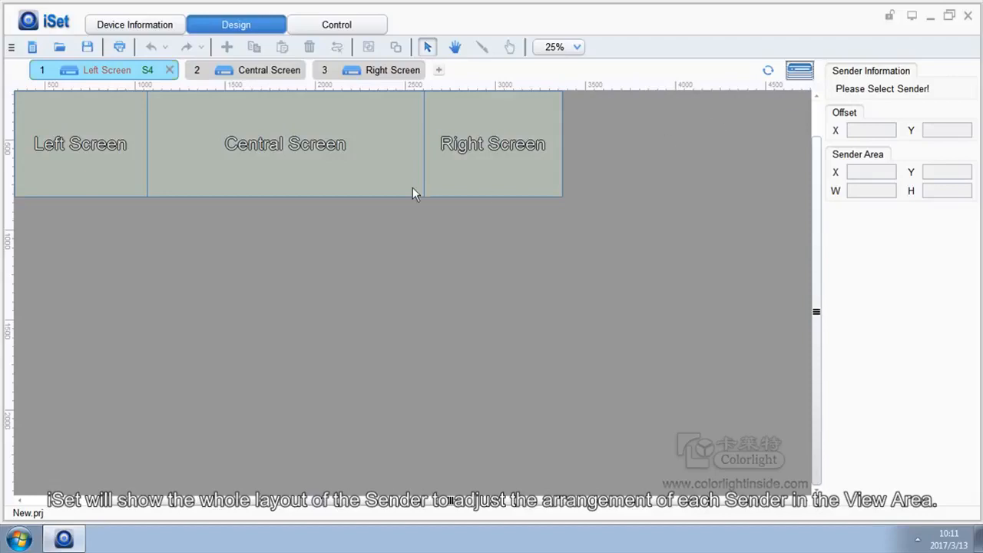
click(286, 144)
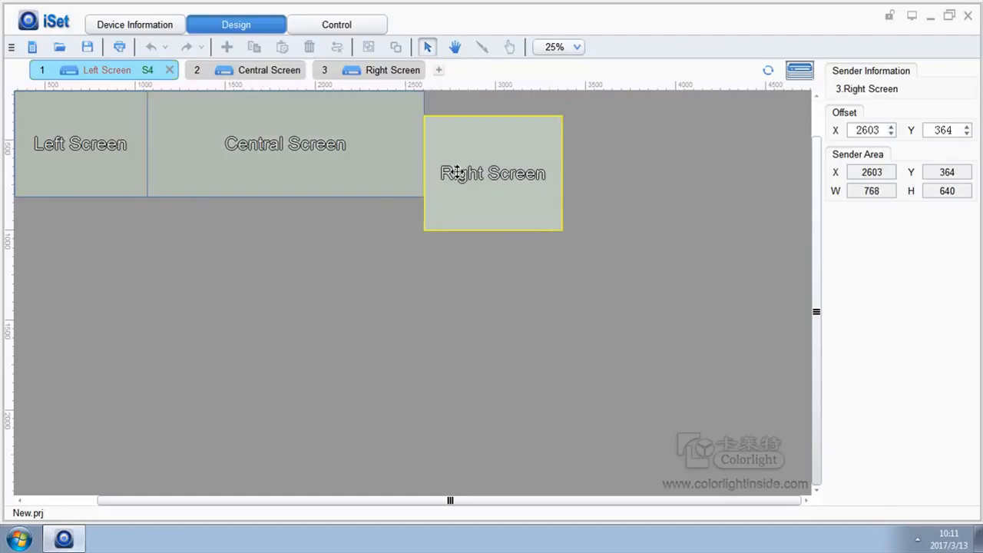
drag(492, 172, 491, 144)
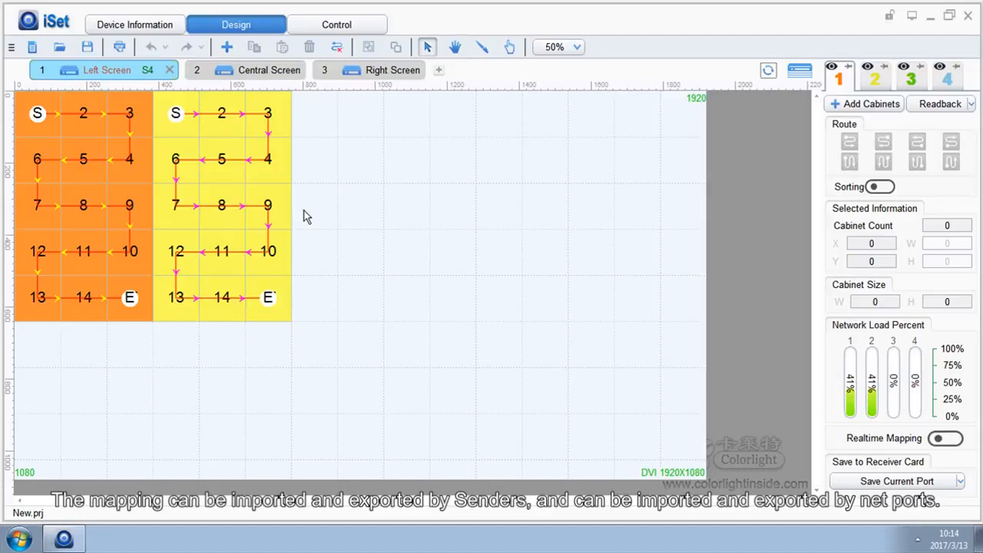
mouse_move(126, 74)
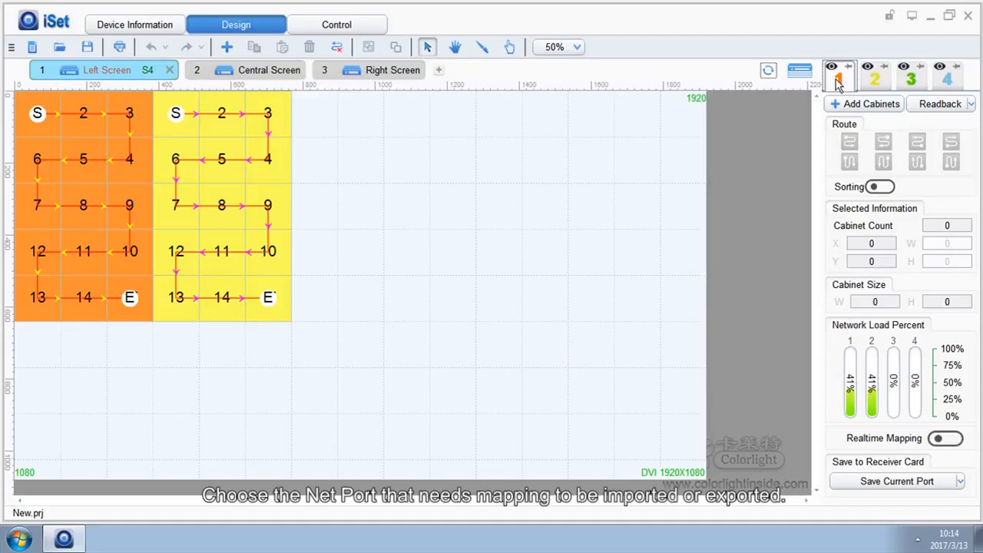
right_click(839, 80)
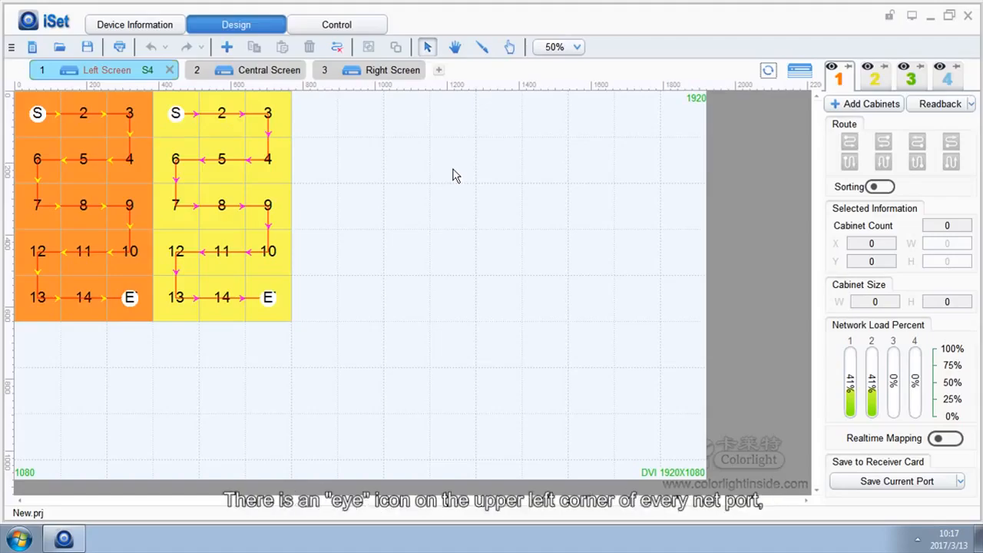
mouse_move(831, 69)
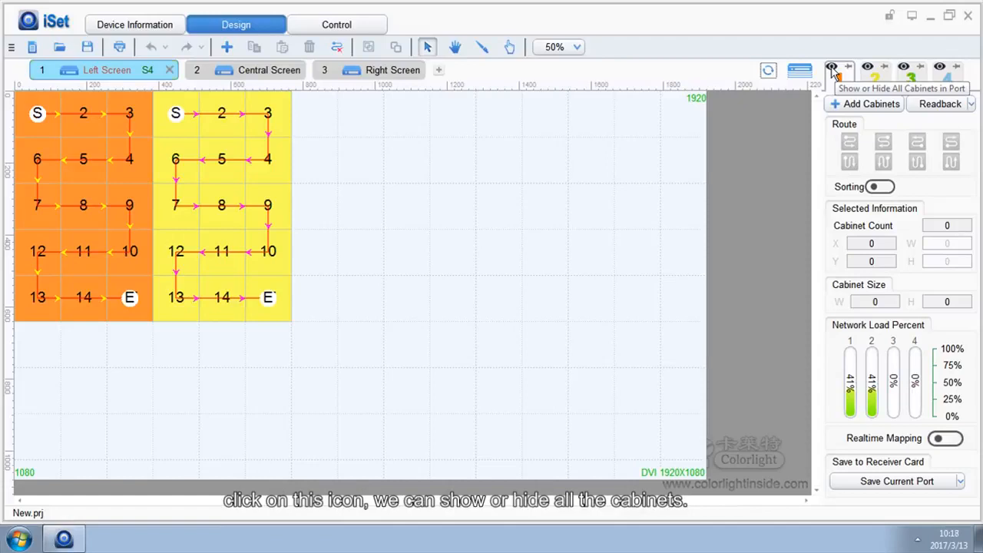
click(832, 68)
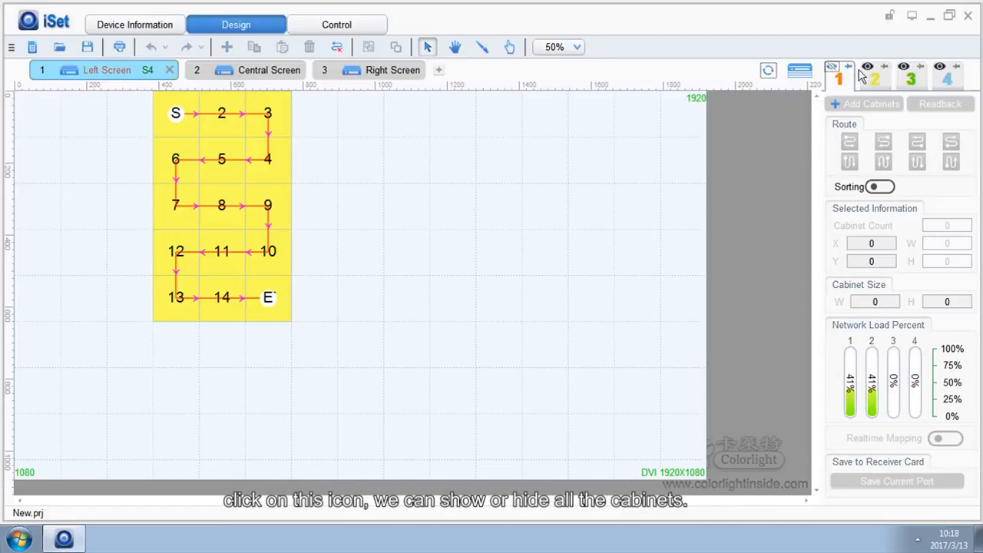
click(866, 67)
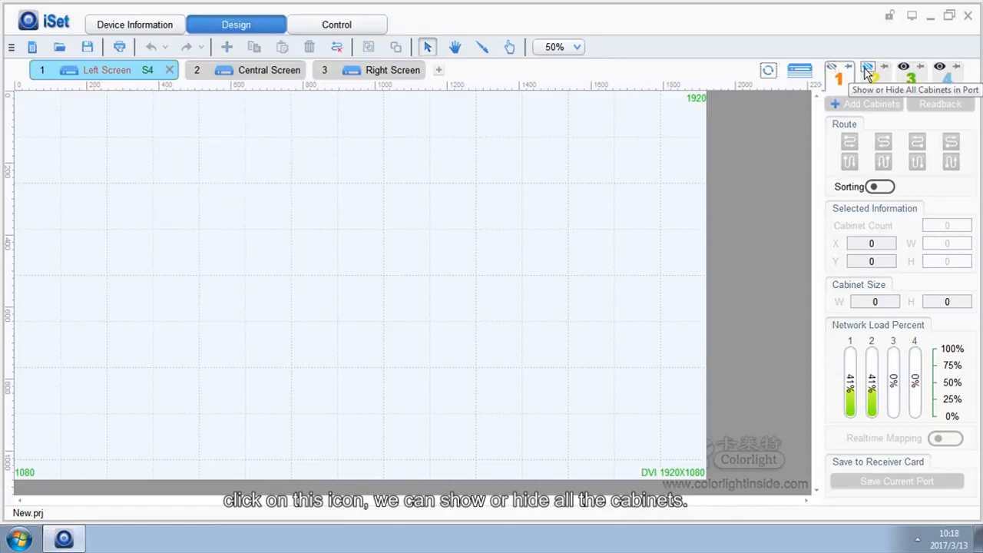
click(868, 68)
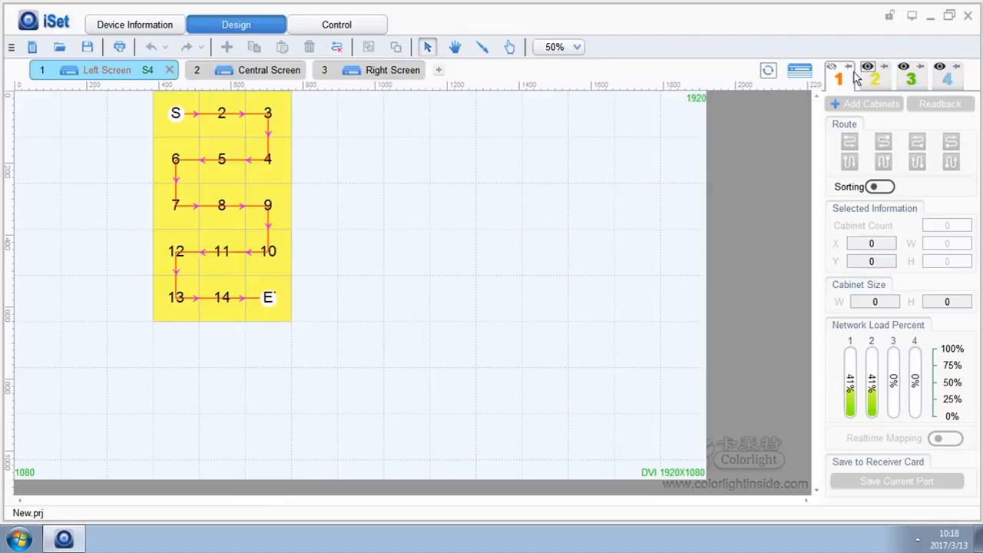
click(833, 68)
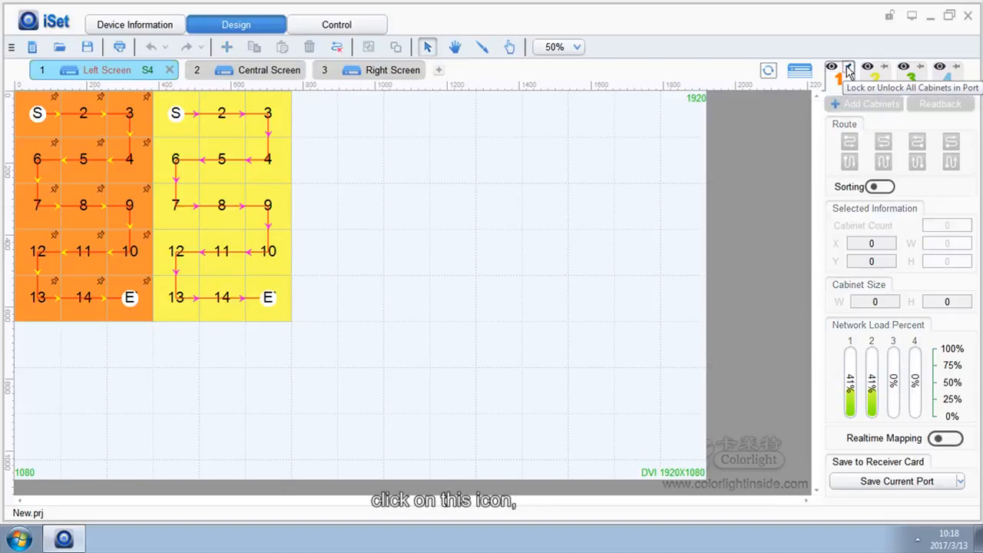
click(848, 67)
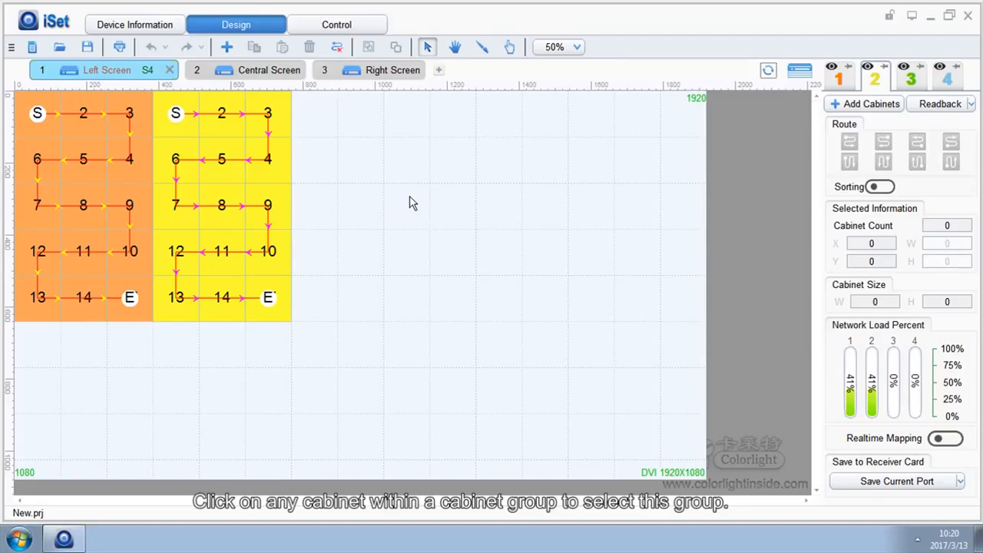
Select the yellow group, then single out cabinet 6 and add cabinet 5 to the selection
click(221, 206)
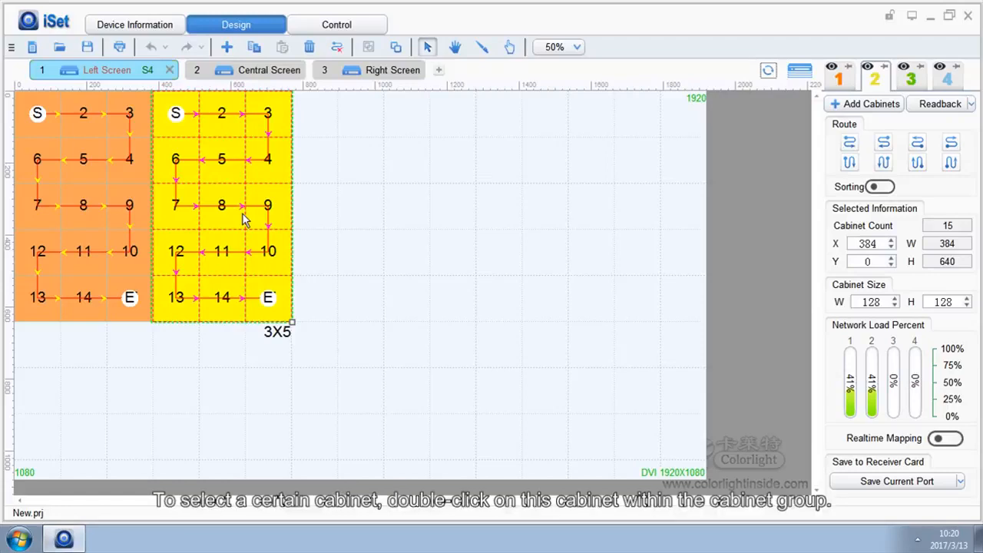
double_click(222, 158)
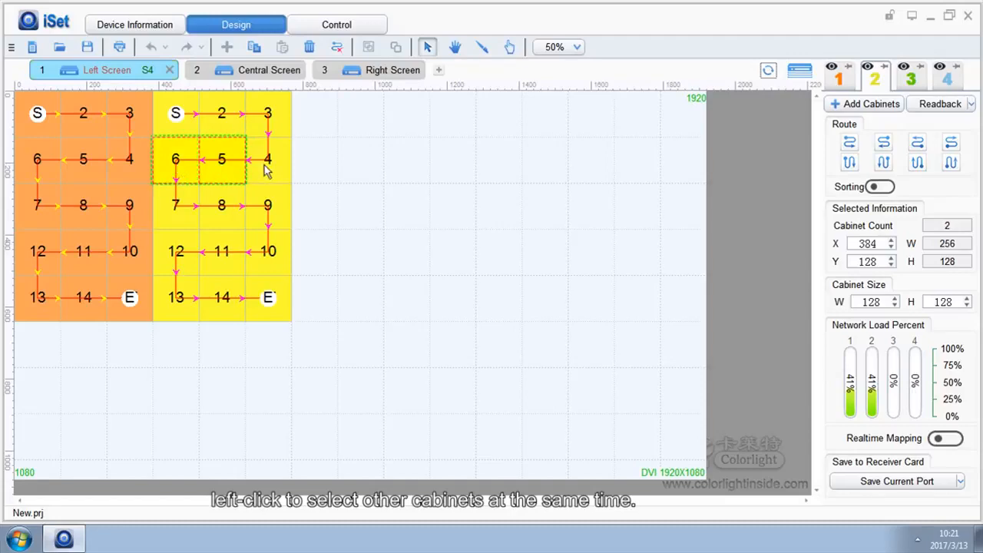
click(366, 198)
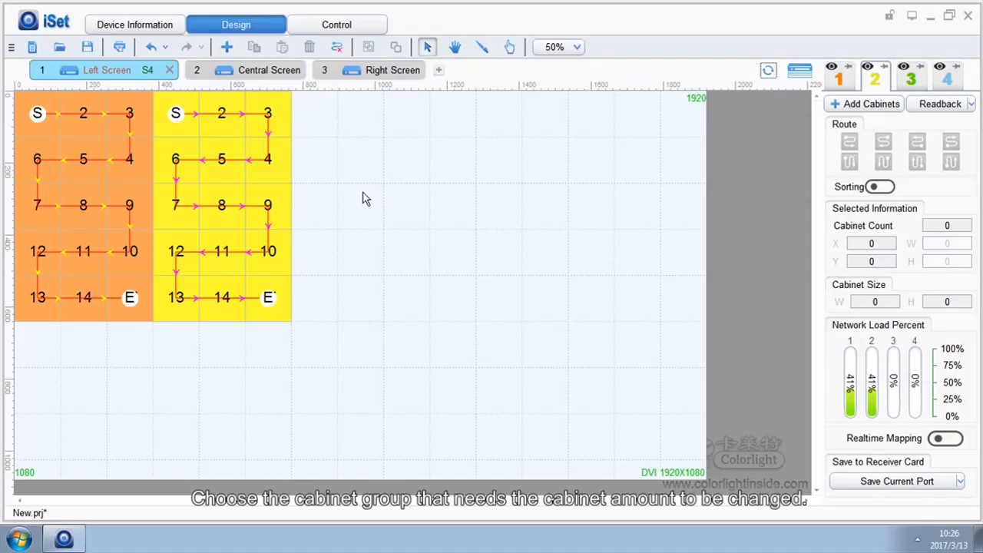
Stretch the yellow cabinet group's handles until it reads 4X6, 24 cabinets
click(223, 206)
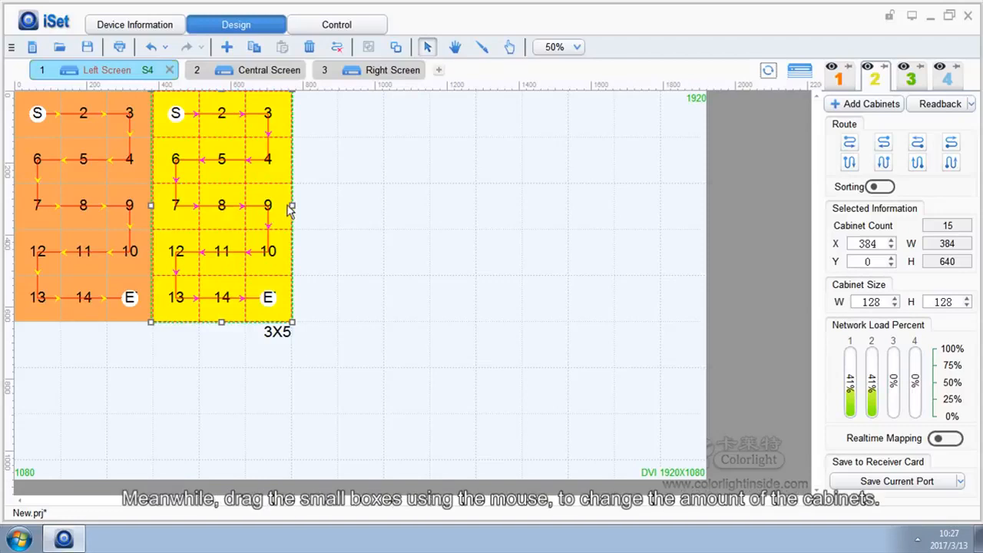
drag(292, 206, 338, 205)
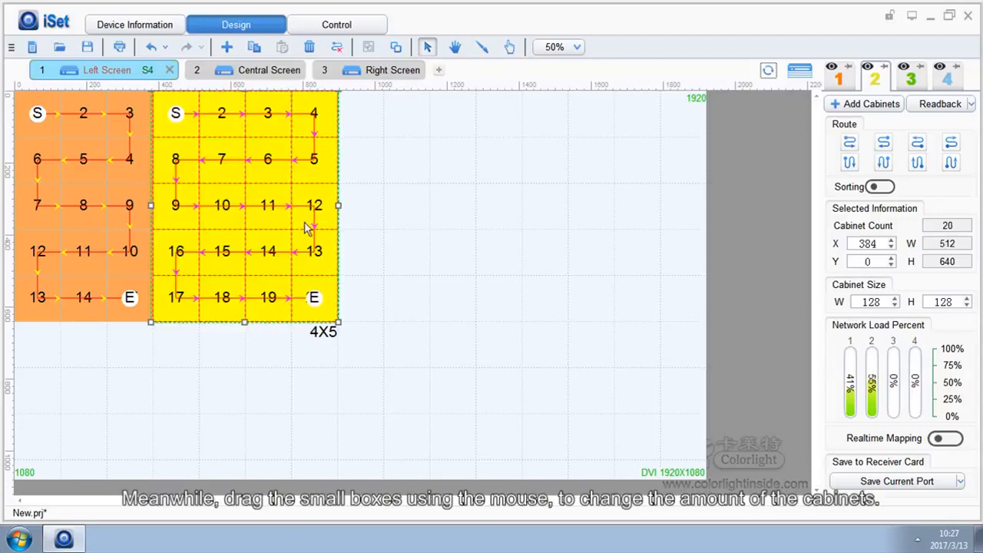
drag(244, 321, 244, 368)
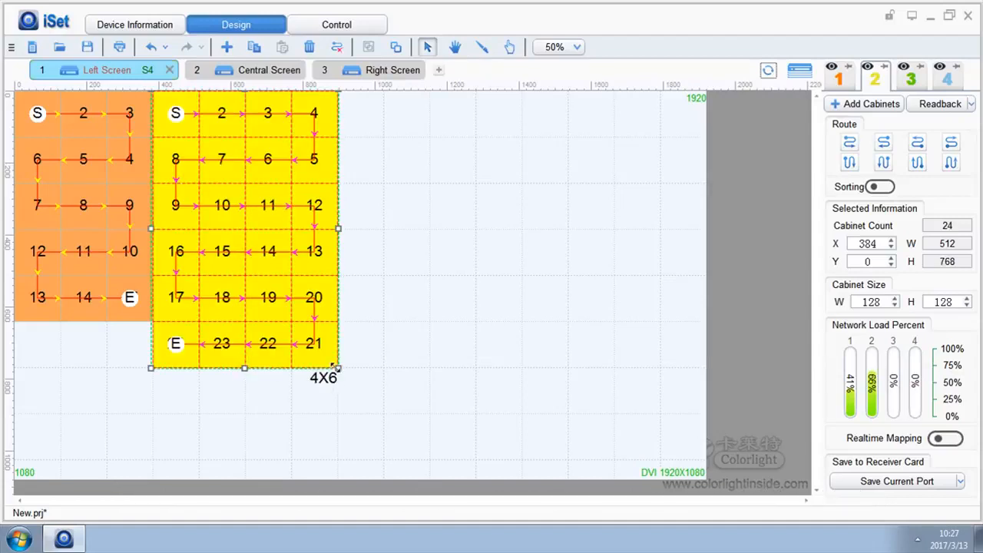
drag(338, 368, 381, 415)
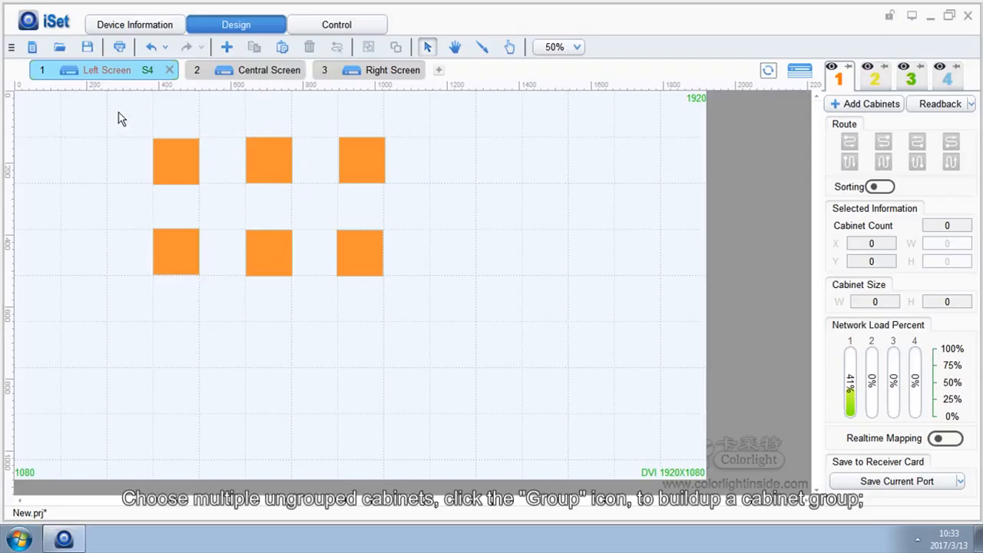
Marquee-select the six loose cabinets, ungroup them and nudge one cabinet down and right
drag(122, 117, 409, 307)
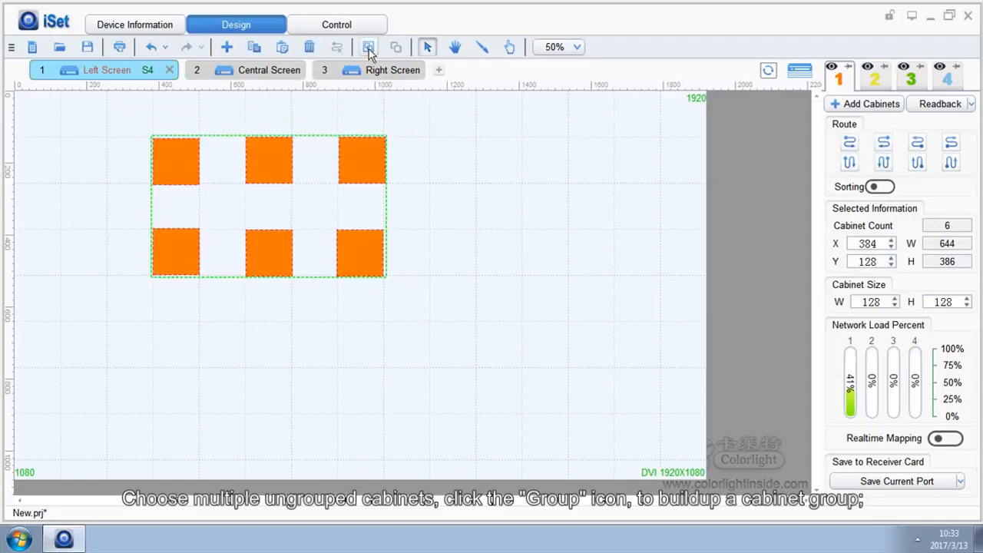
mouse_move(368, 46)
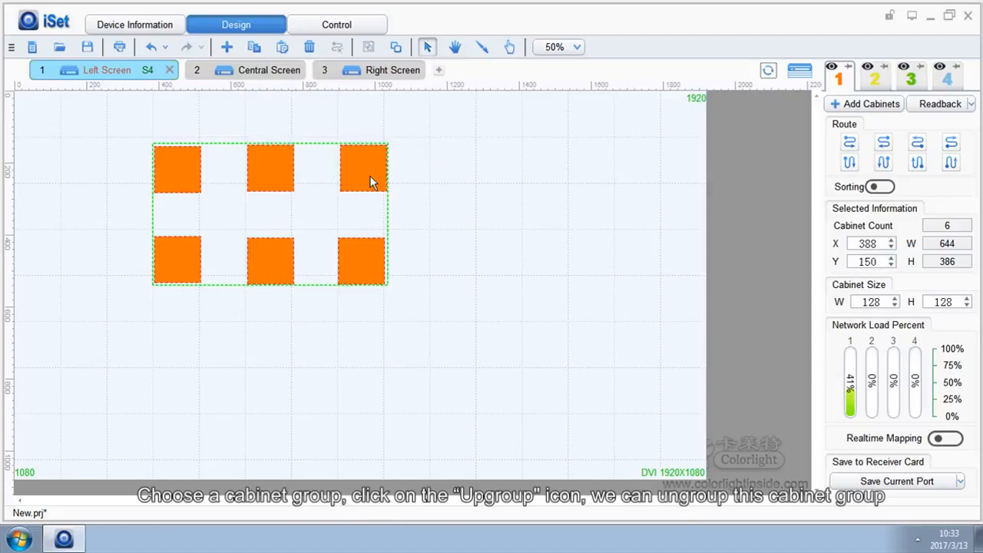
mouse_move(392, 138)
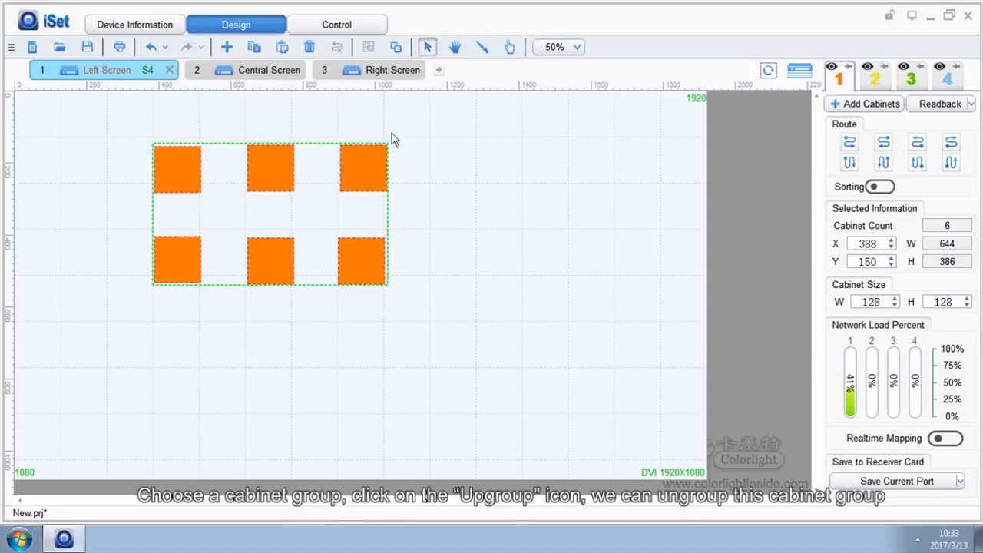
click(396, 46)
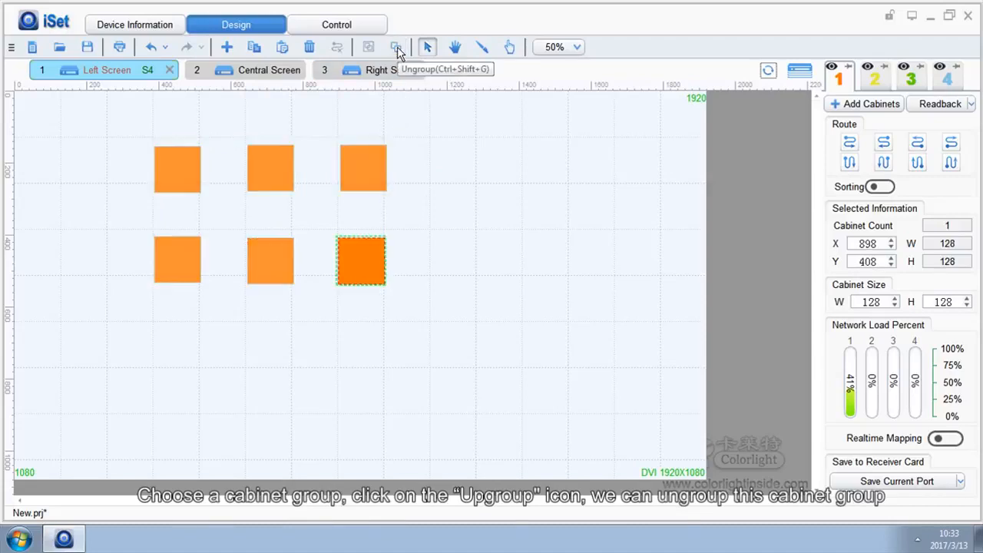
drag(361, 261, 415, 310)
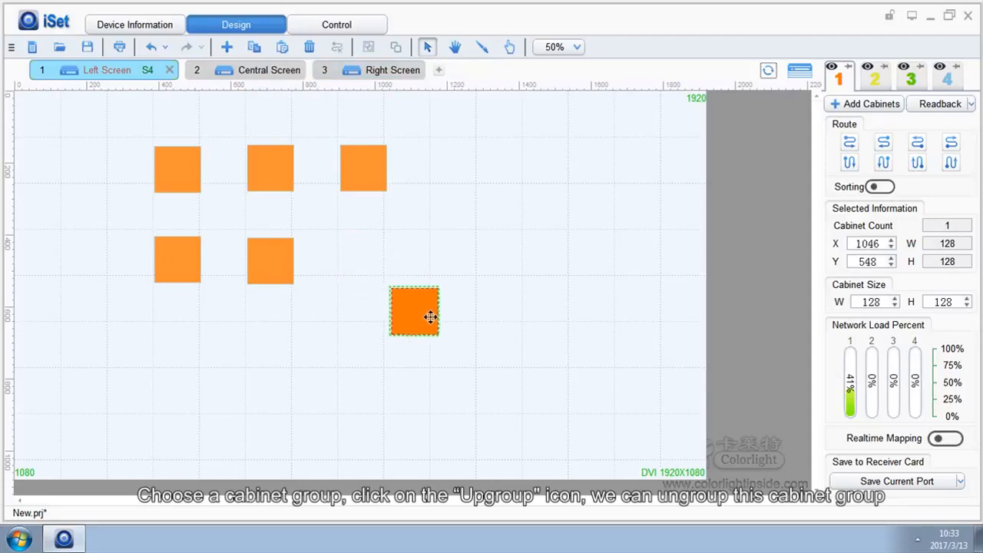
drag(430, 317, 415, 299)
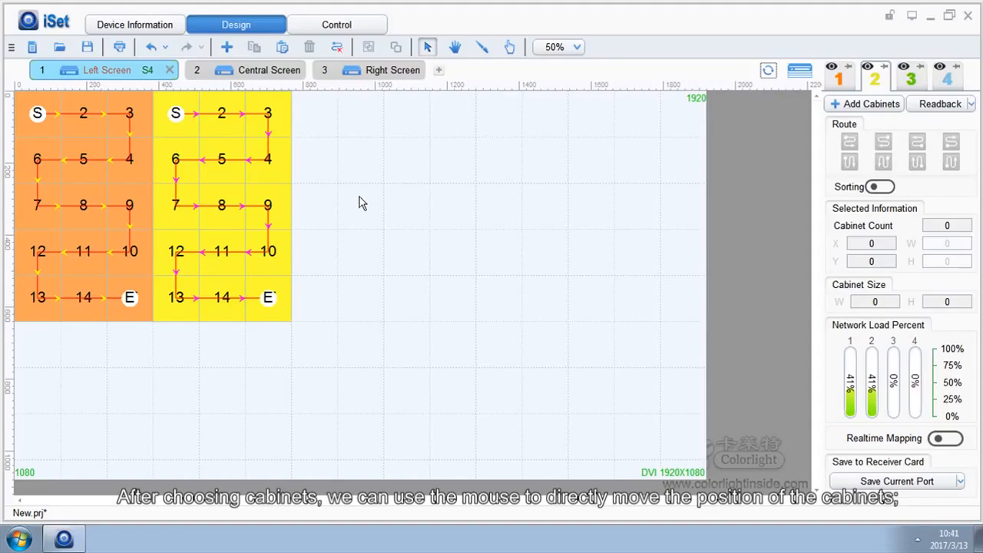
click(221, 206)
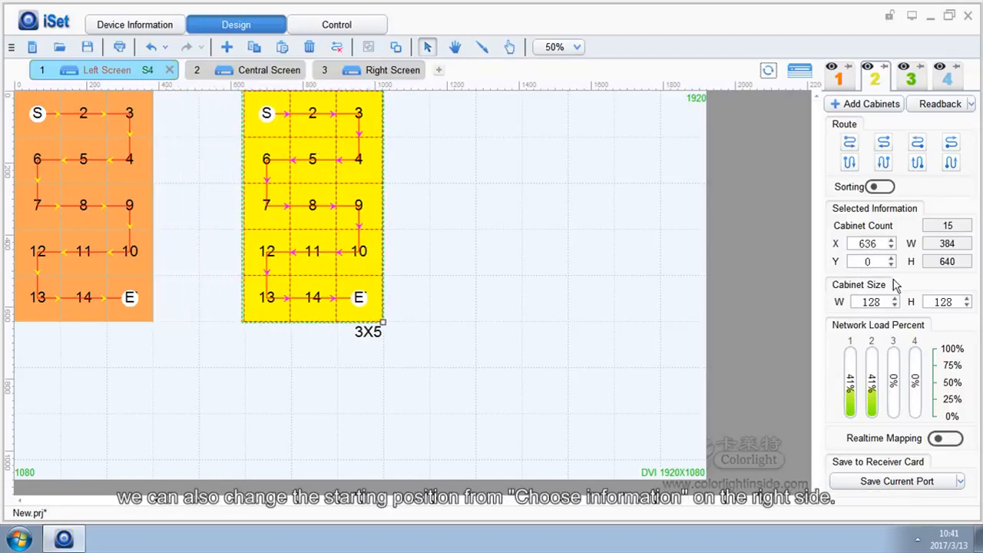
click(868, 261)
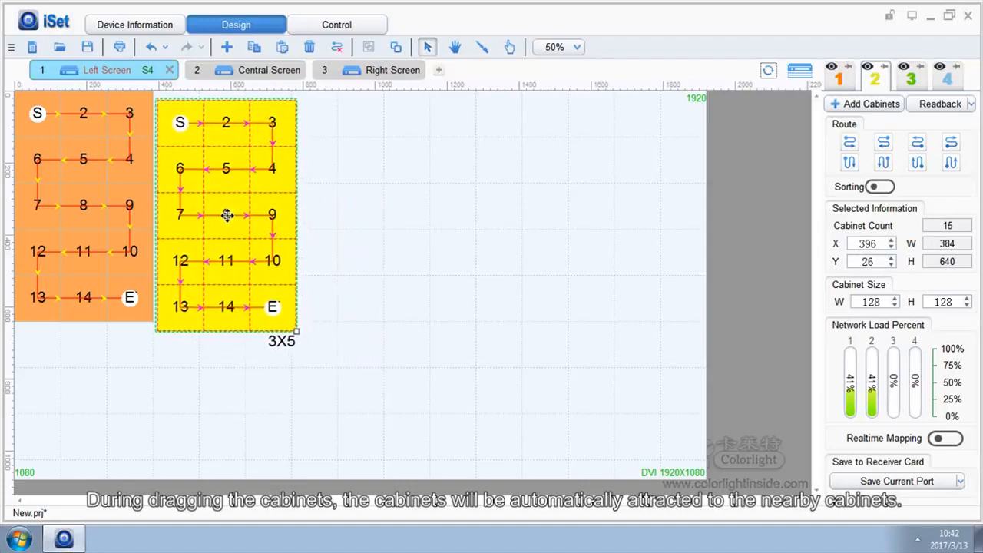
drag(228, 215, 223, 208)
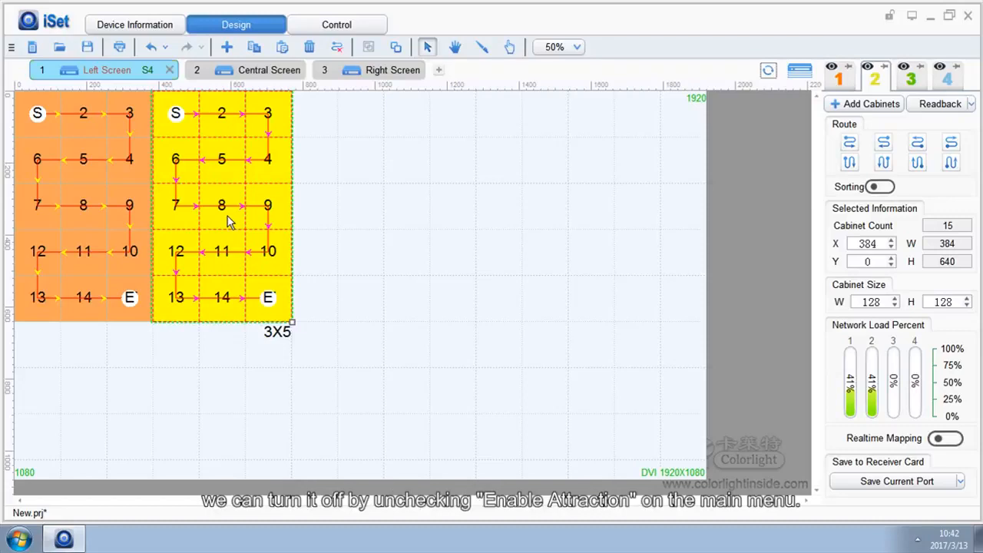
mouse_move(142, 152)
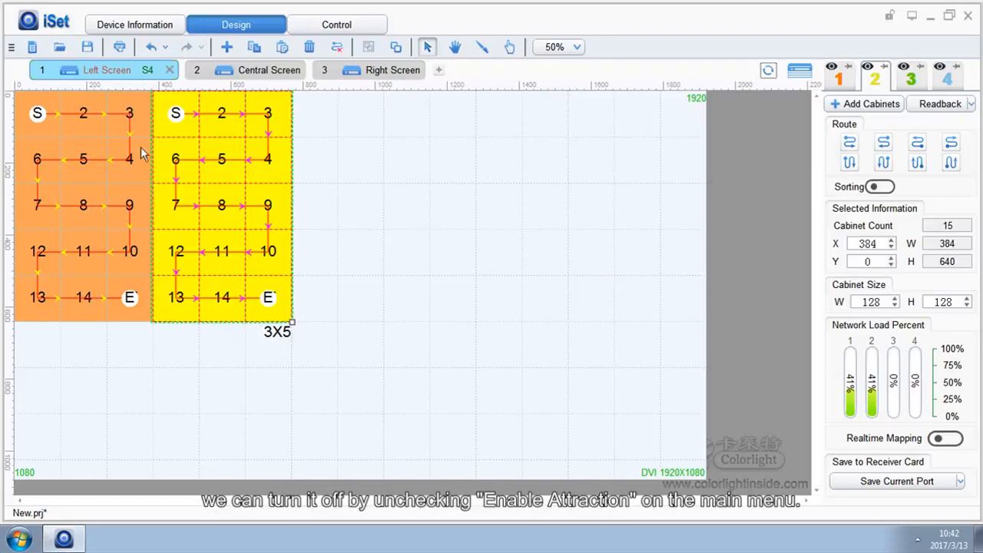
click(43, 21)
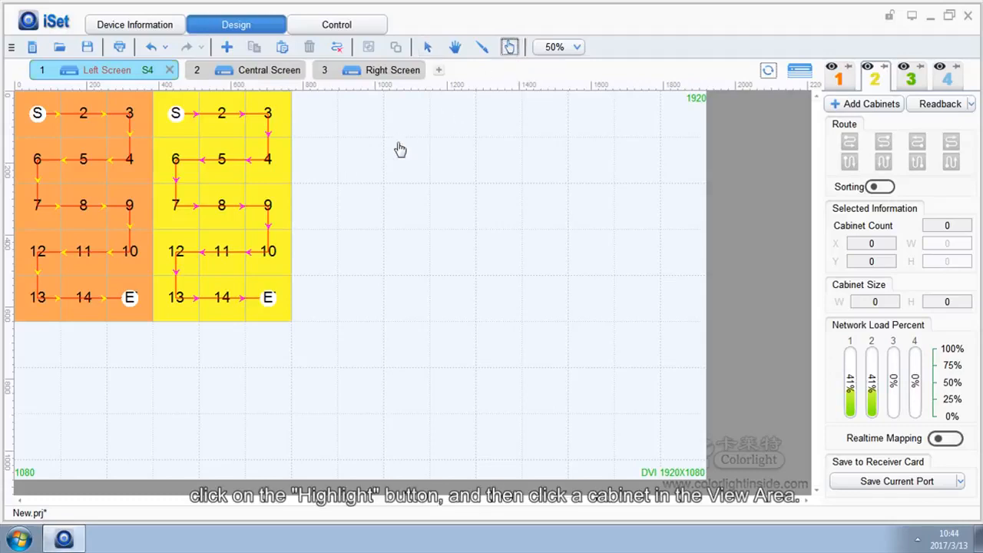
click(221, 206)
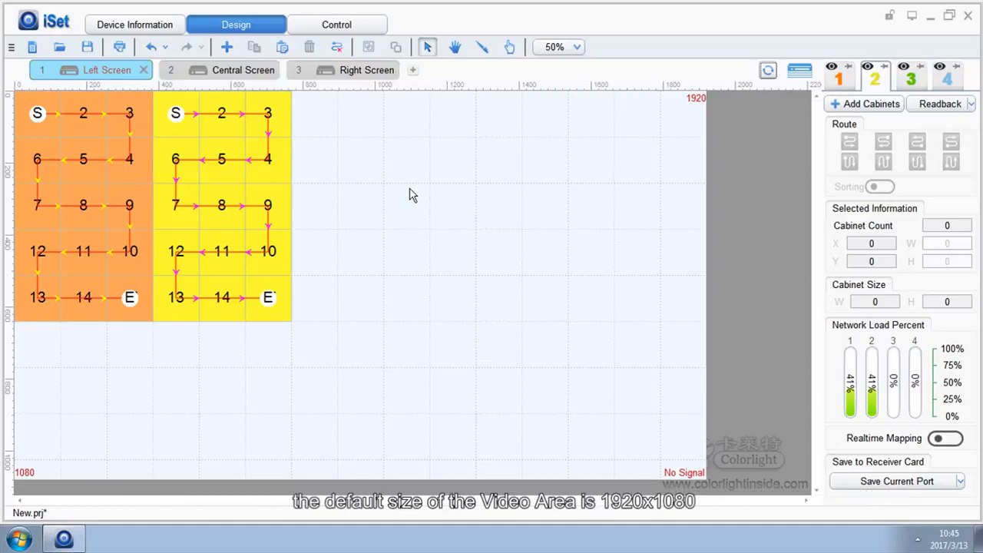
mouse_move(675, 132)
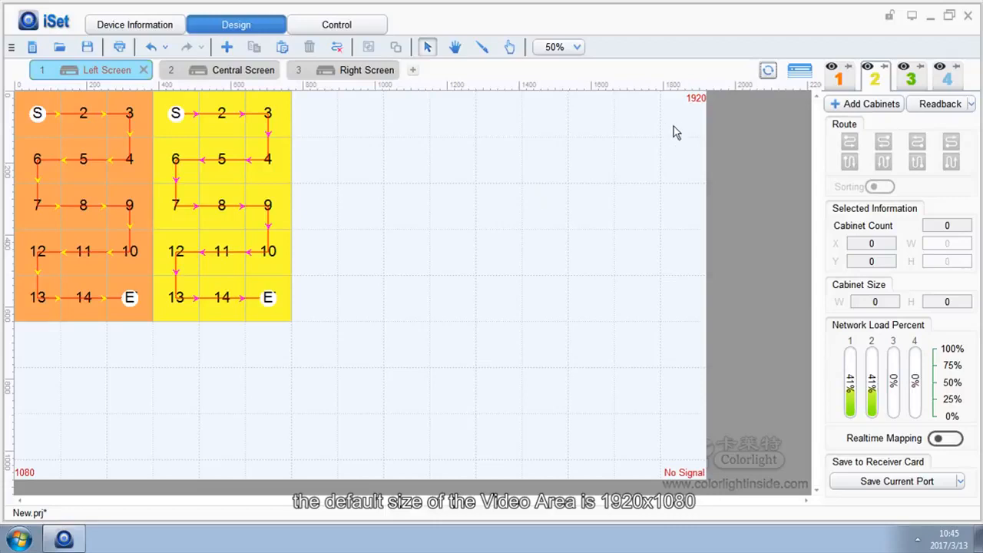
mouse_move(60, 478)
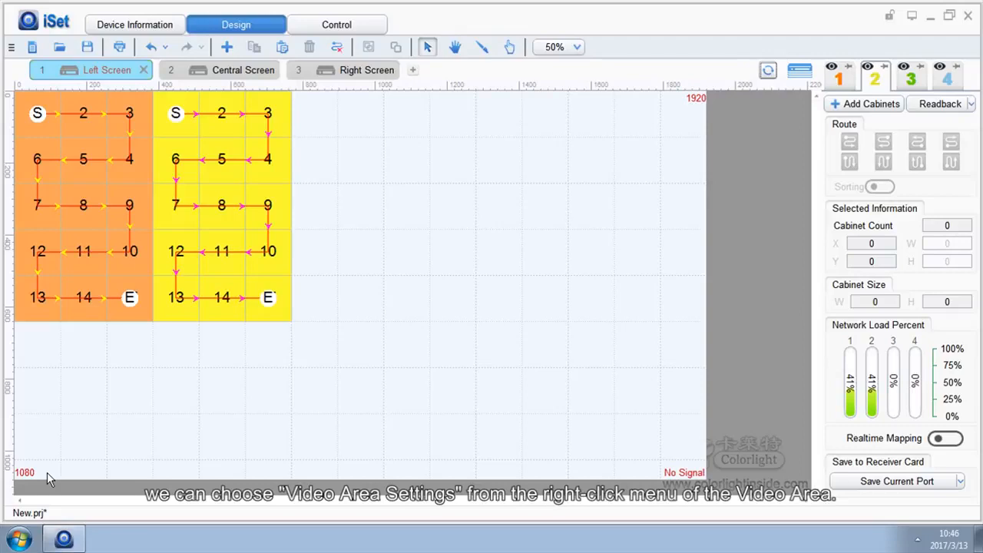
In Video Area Setting, enable Custom Content Size and apply 1366 by 768
right_click(421, 270)
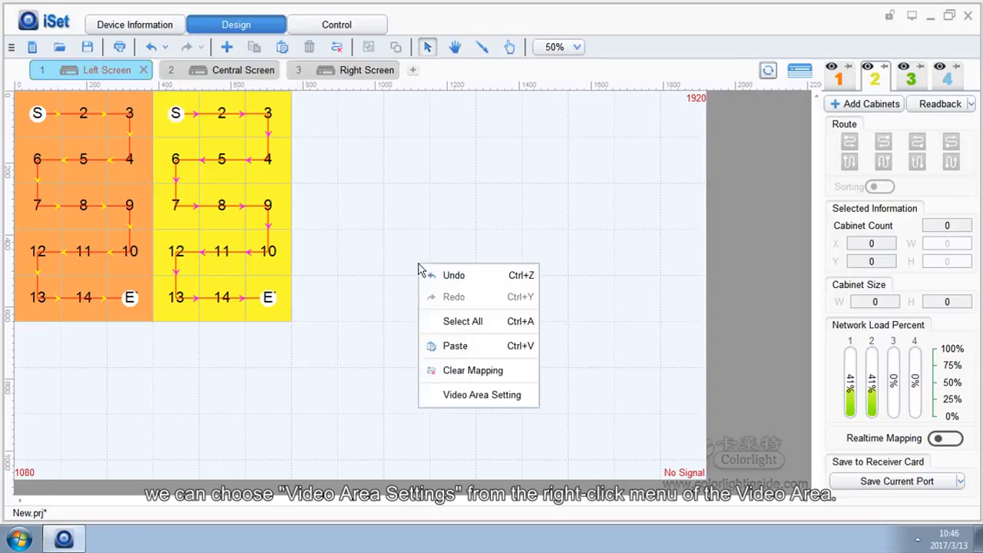
mouse_move(473, 370)
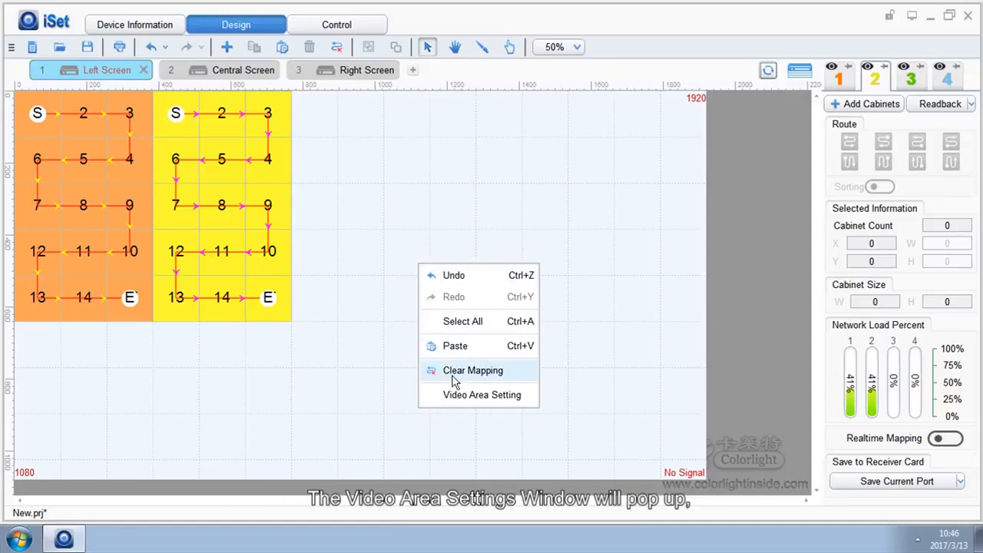
click(482, 393)
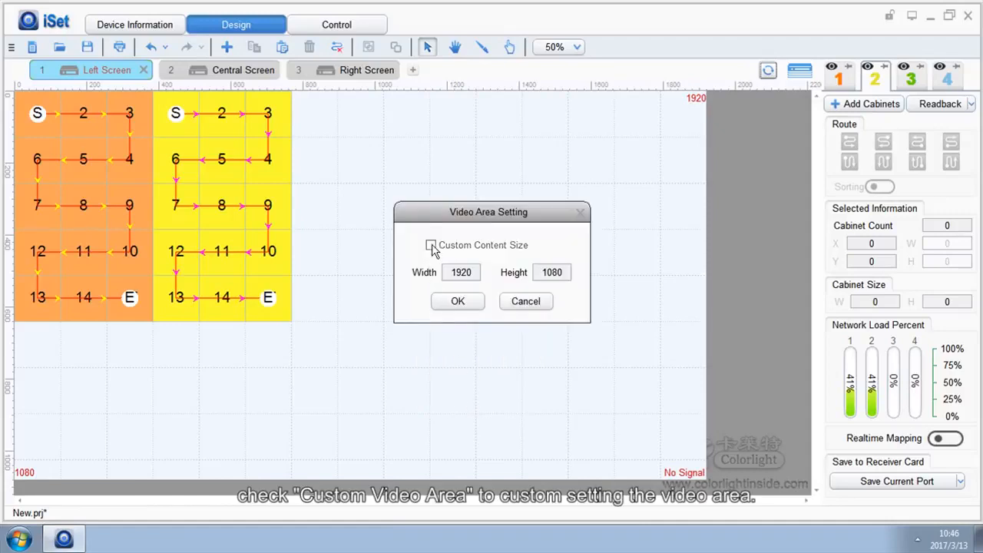
click(430, 245)
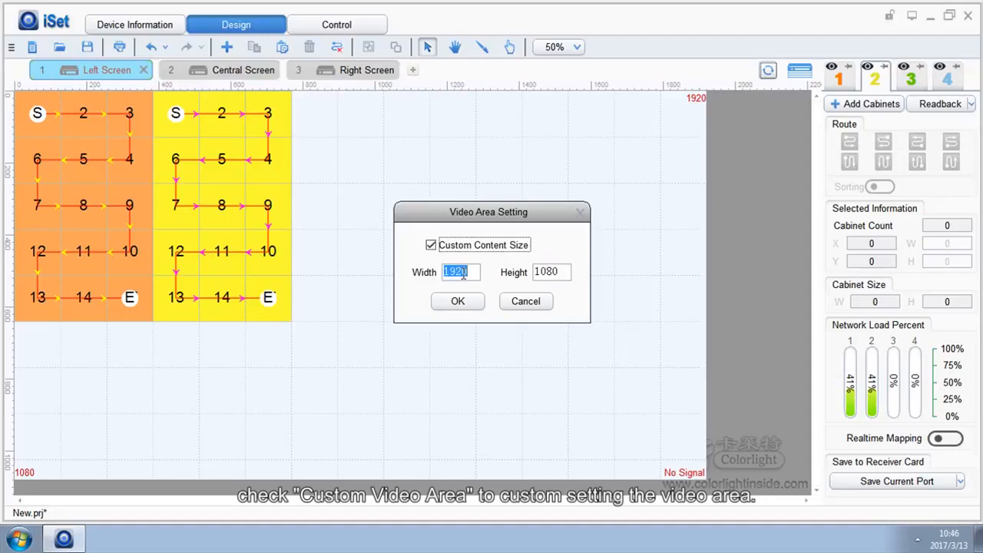
text(1366)
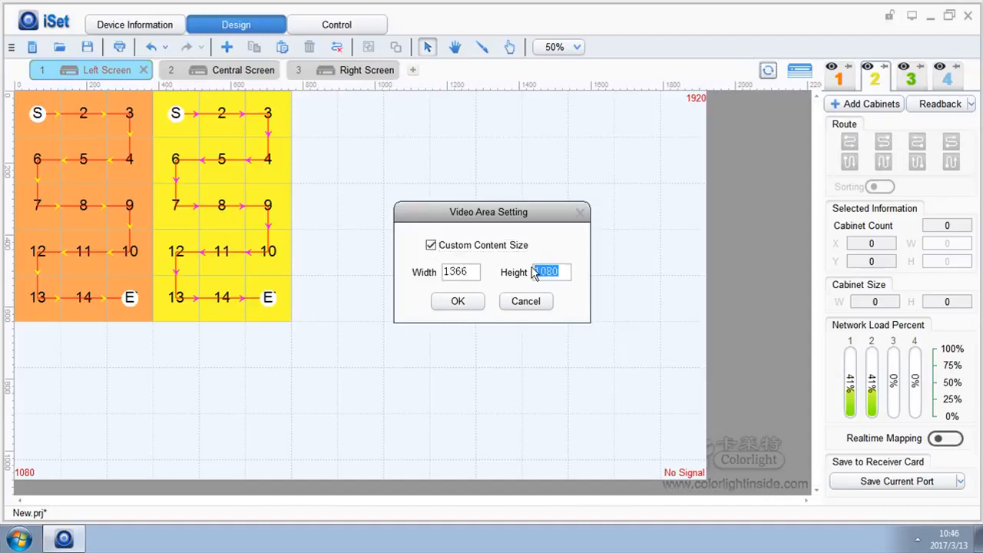
text(768)
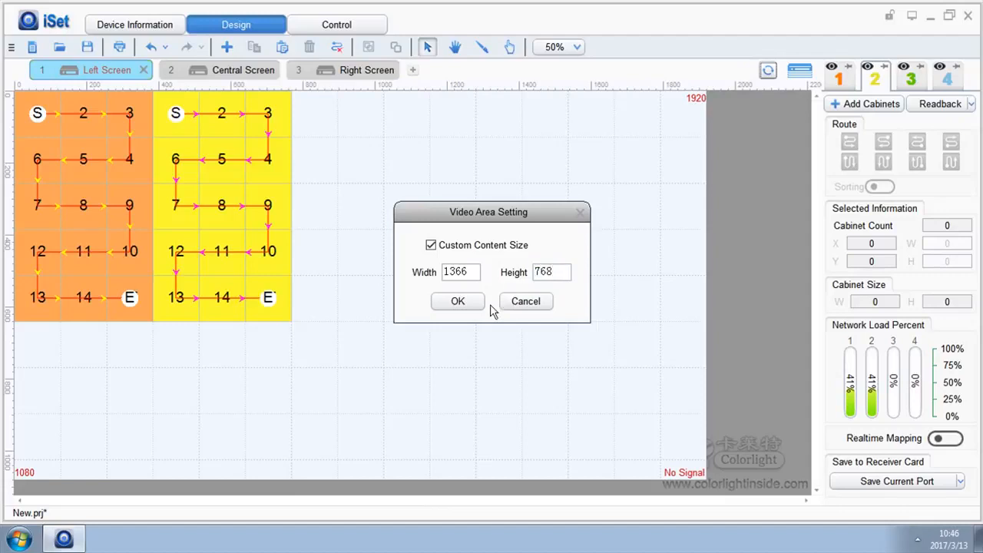
click(458, 300)
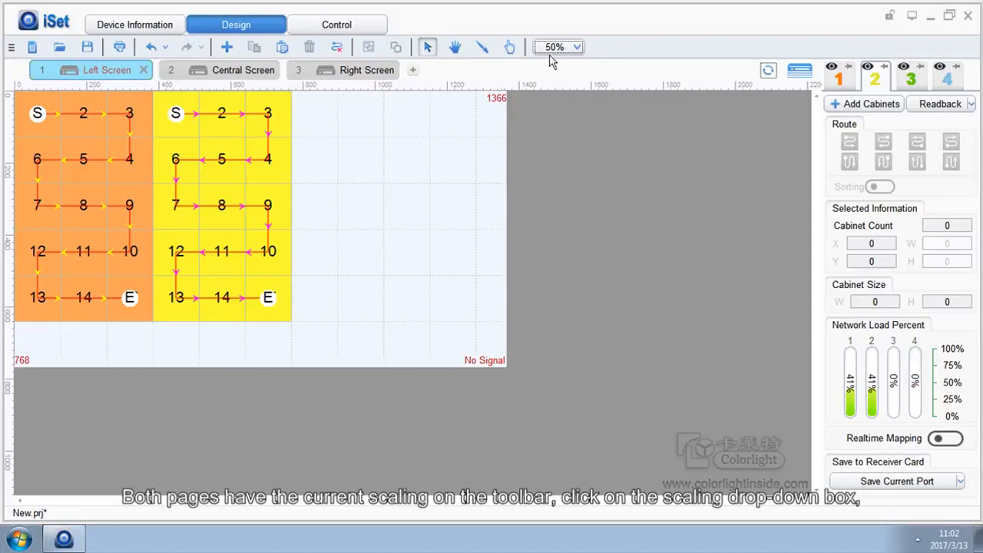
mouse_move(556, 46)
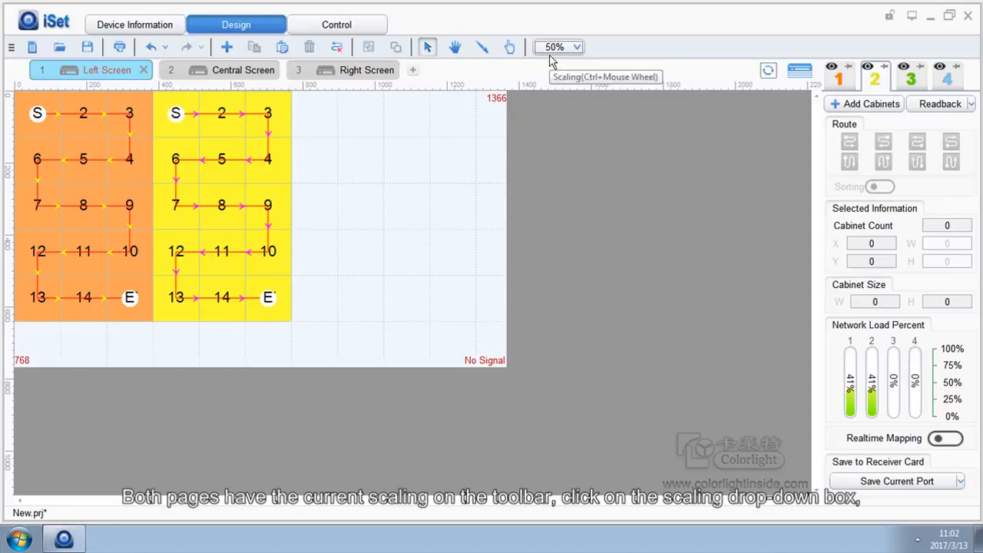
Scale the view to 75% then back to 50%, scroll the canvas and switch to the Right Screen sender
click(578, 46)
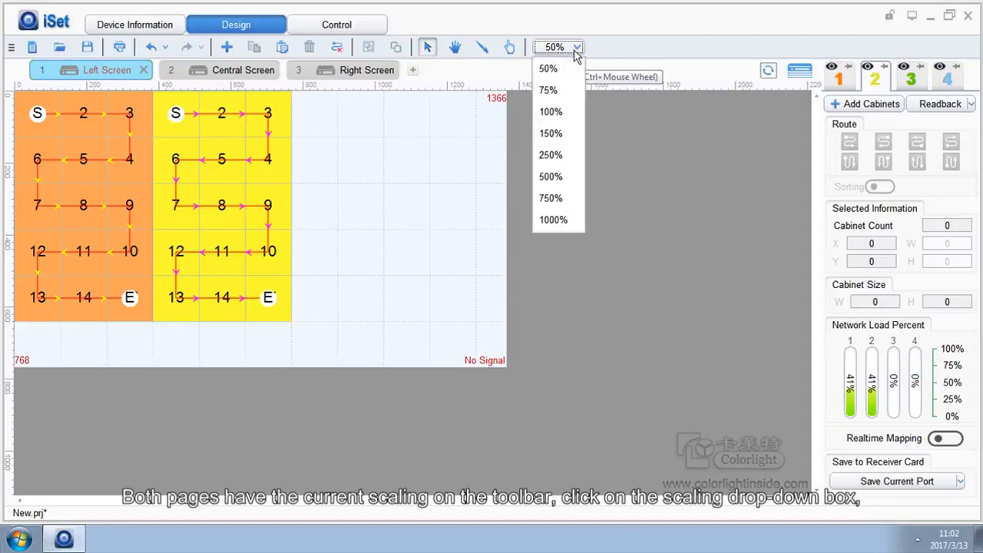
mouse_move(549, 89)
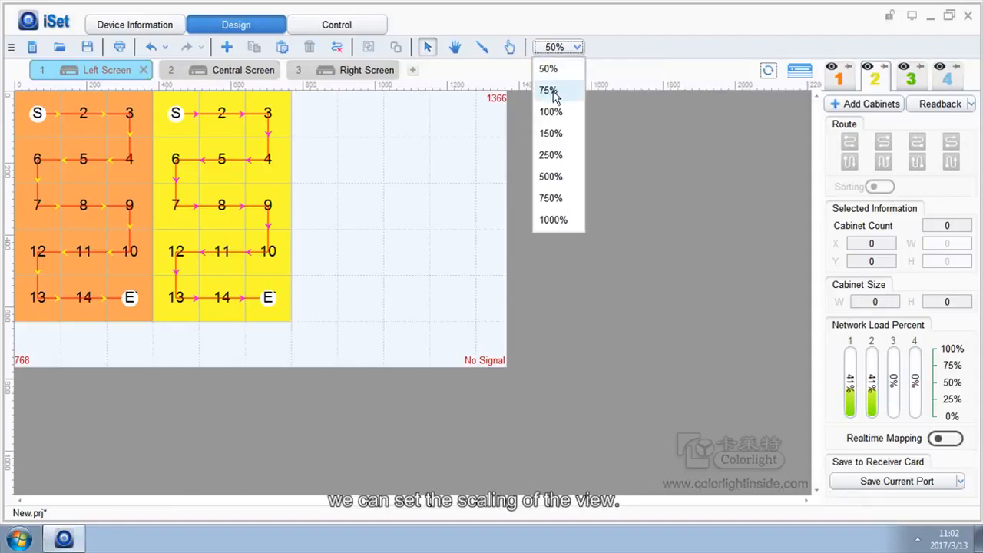
click(549, 89)
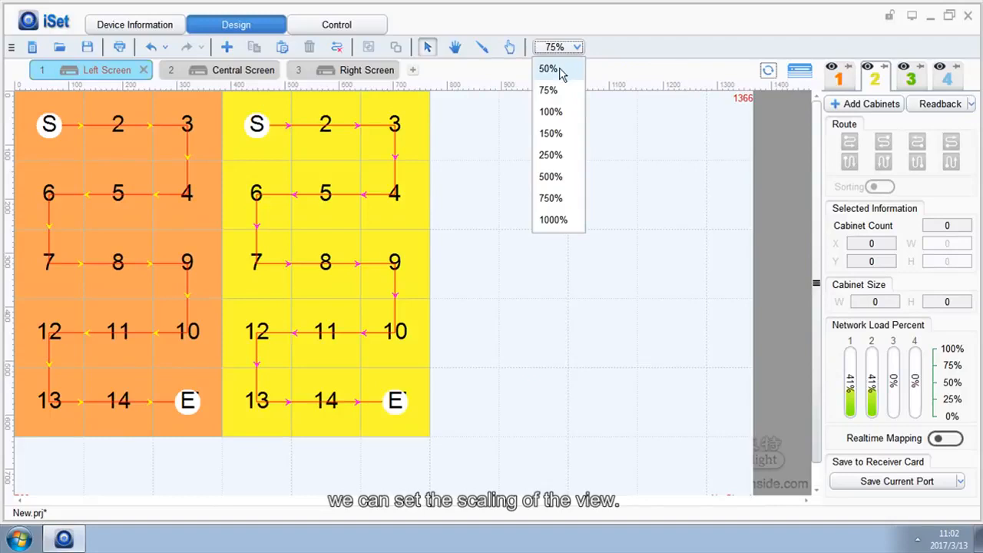
click(549, 68)
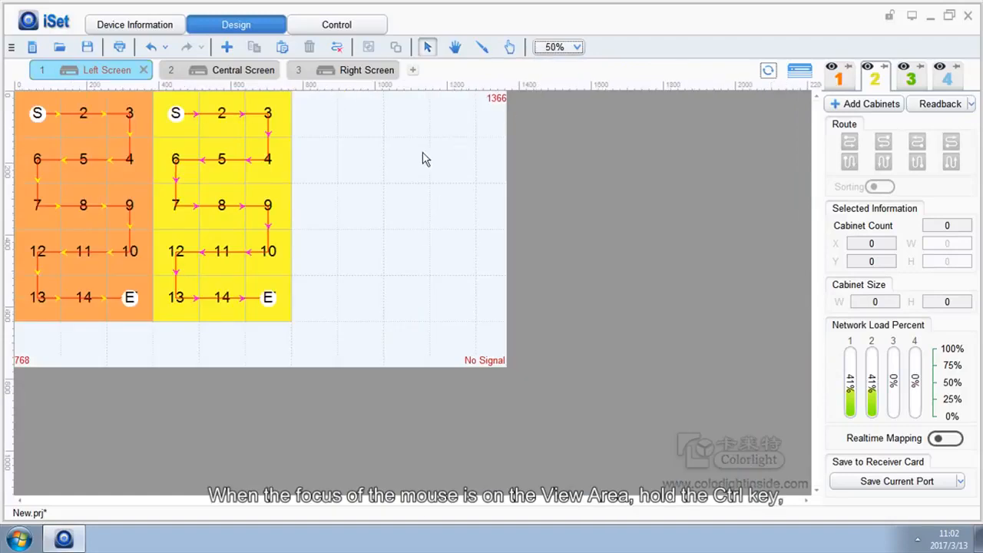
mouse_move(356, 192)
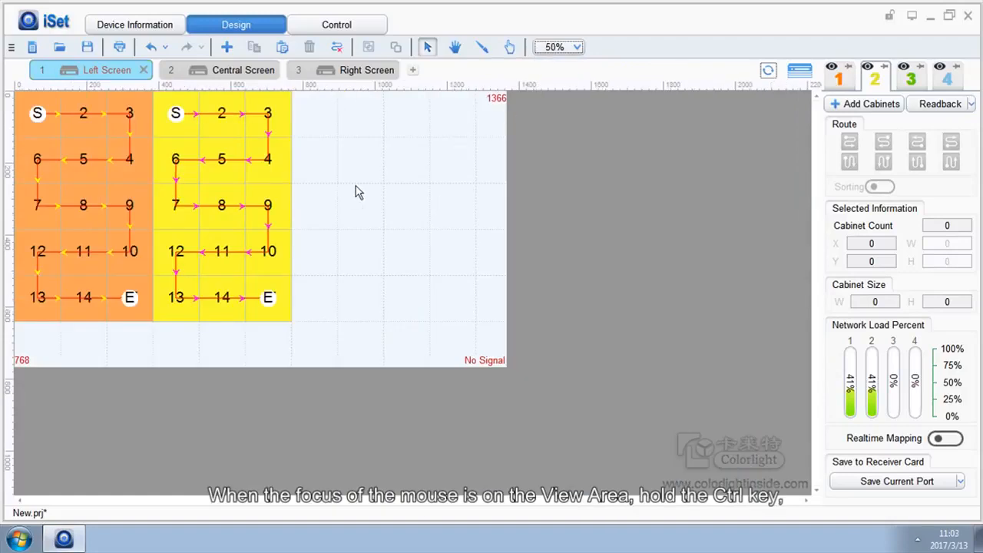
scroll(down, 3)
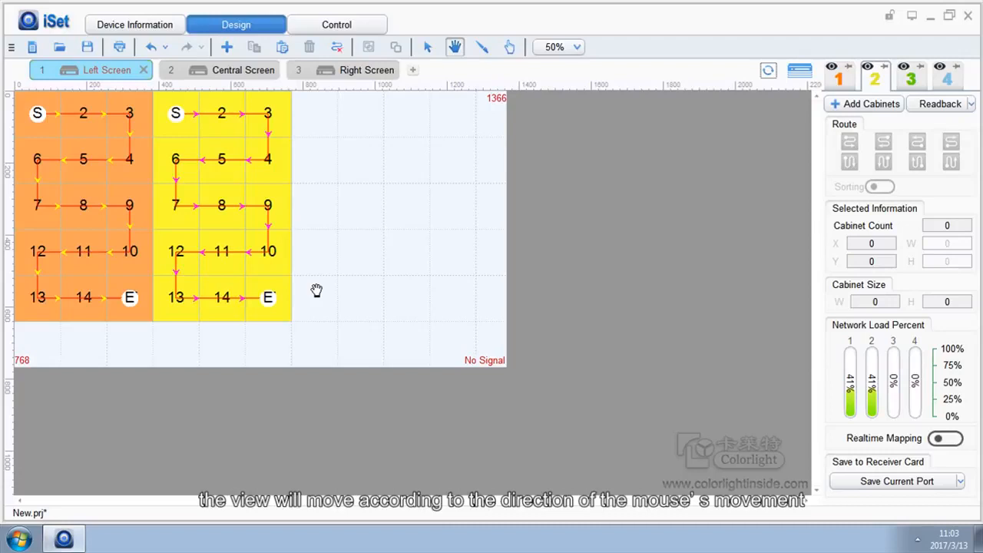
click(351, 71)
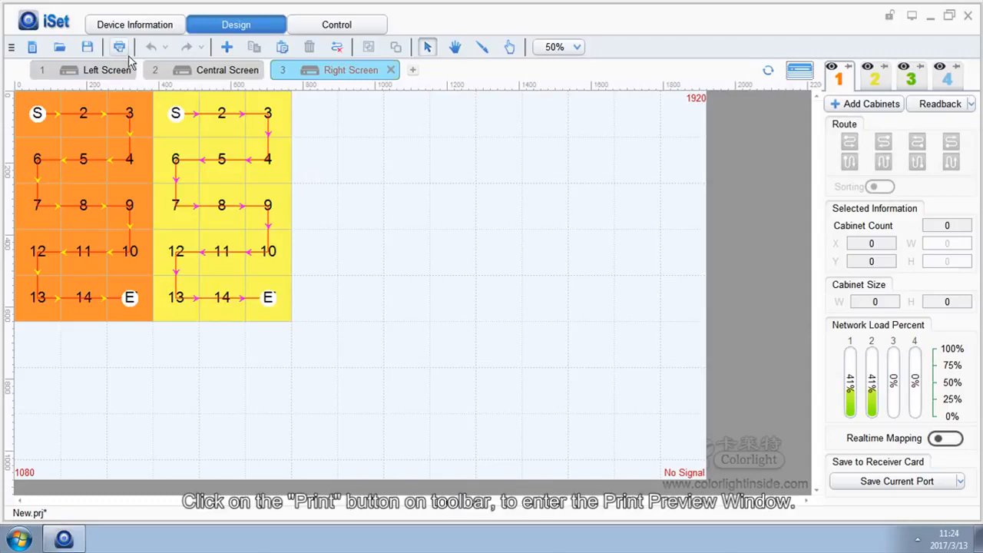
Preview the Right Screen layout on A4 paper, try Vertical, then keep Horizontal orientation
click(120, 46)
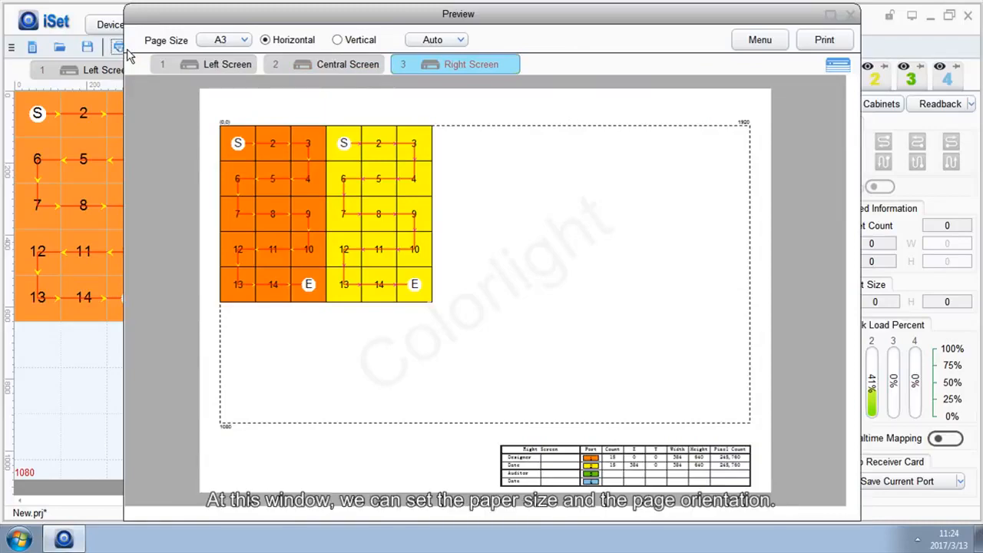
click(242, 40)
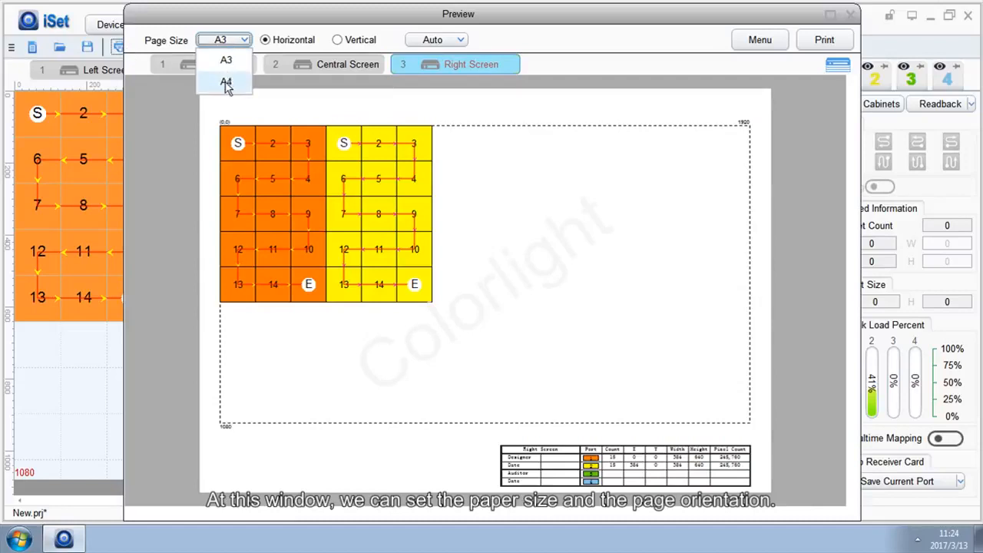
click(225, 83)
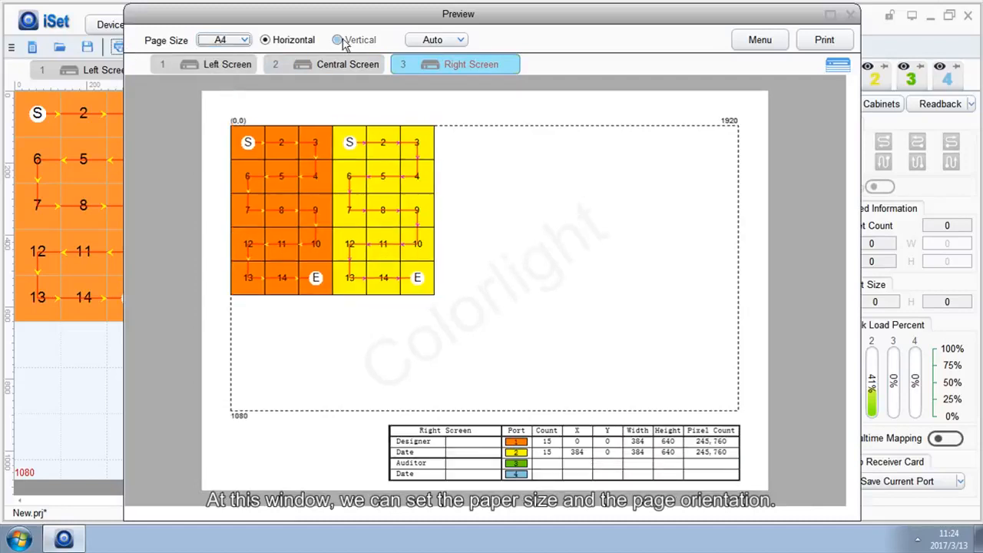
click(336, 40)
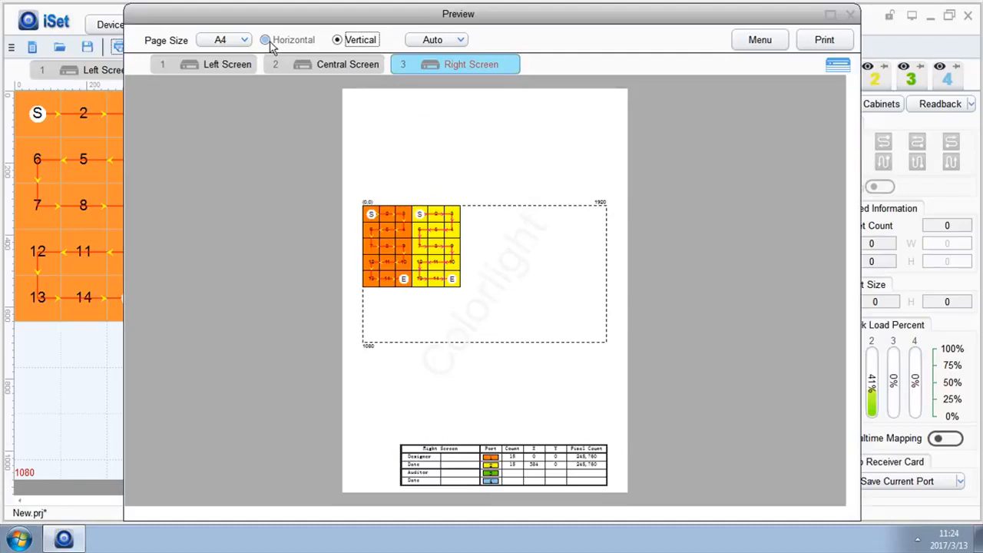
click(265, 40)
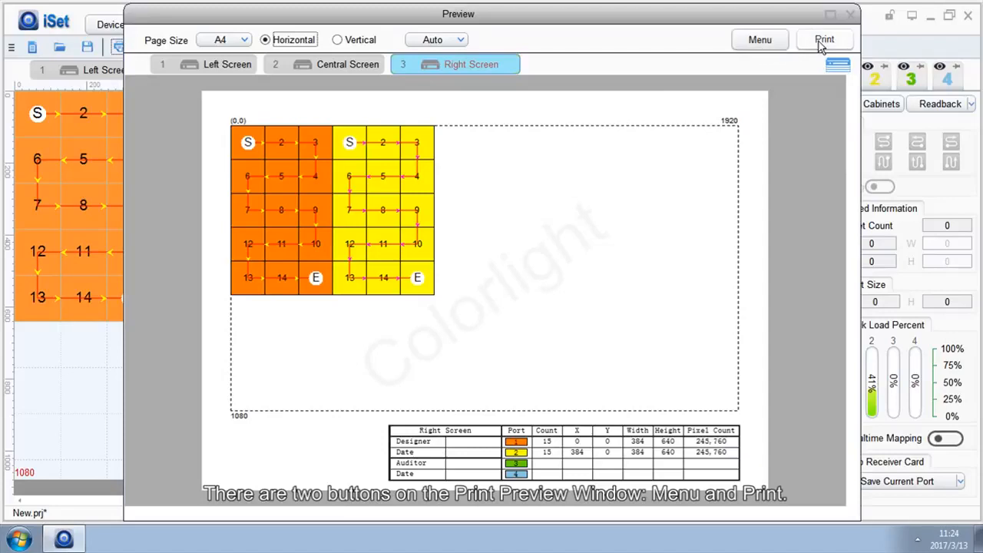
click(759, 40)
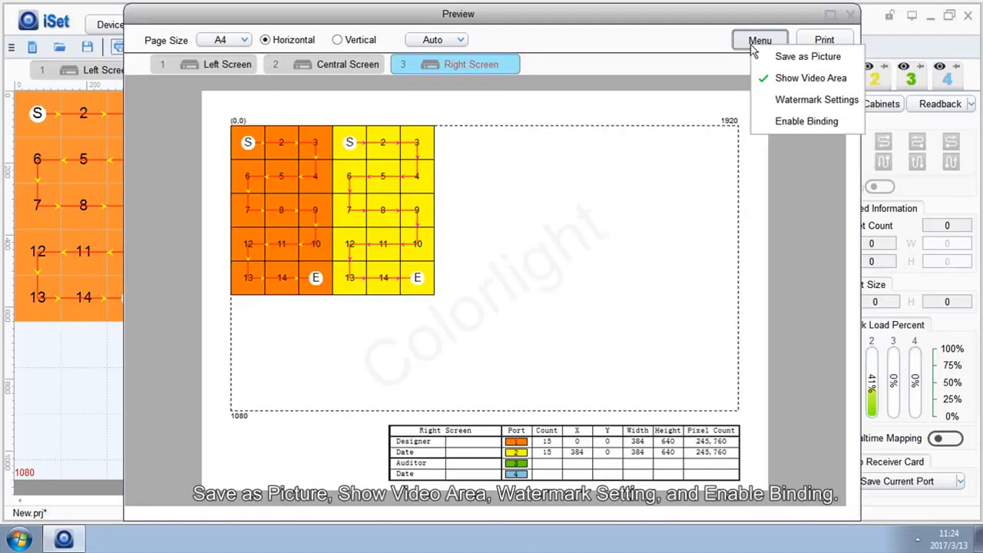
Cancel Save as Picture, then untick Show Video Area in the preview options
click(808, 55)
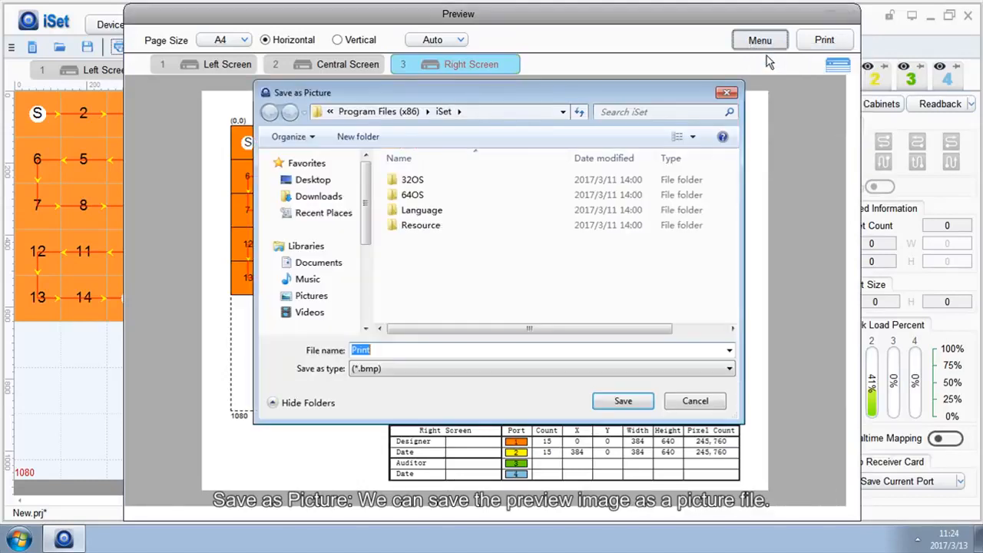
click(728, 369)
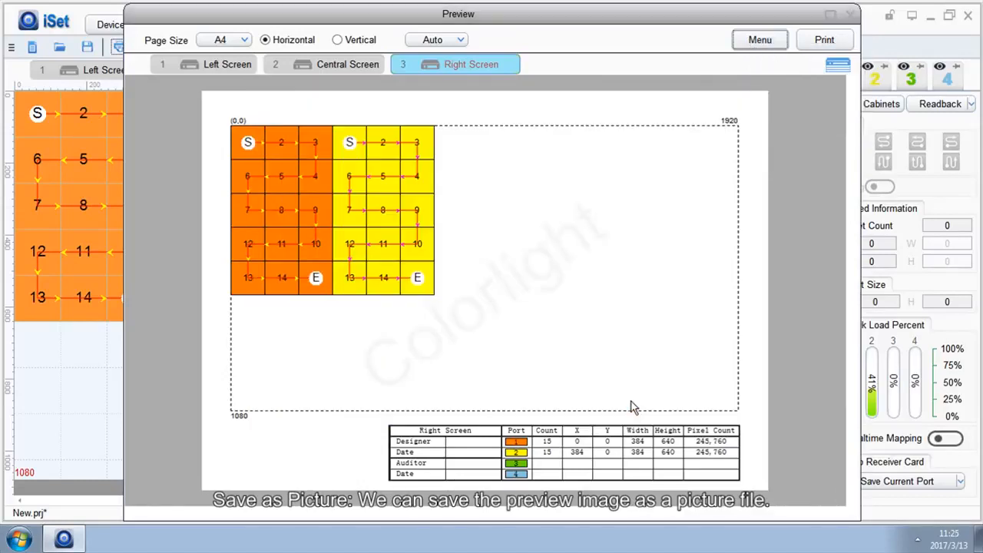
click(759, 40)
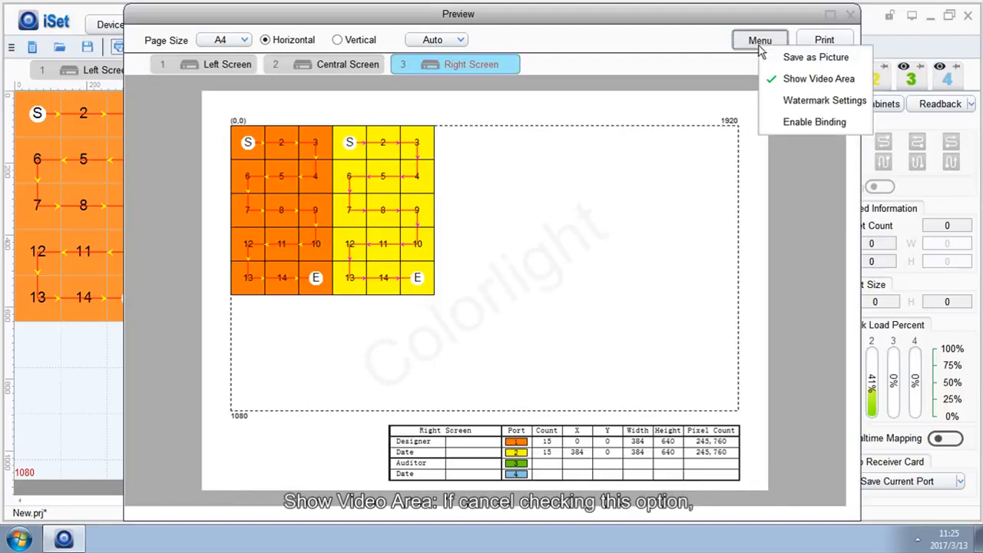
click(817, 78)
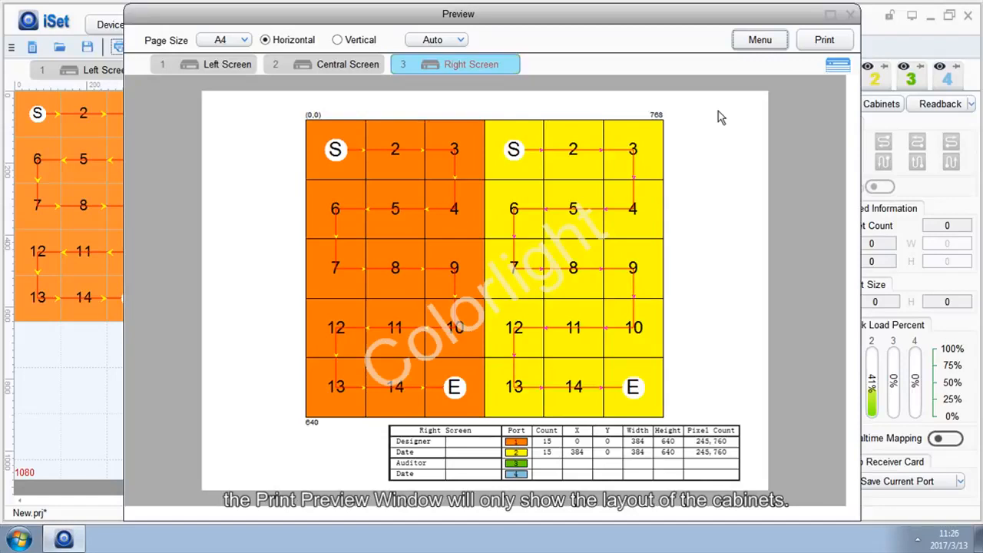
Disable the Colorlight watermark in Watermark Settings and turn on Enable Binding
click(759, 40)
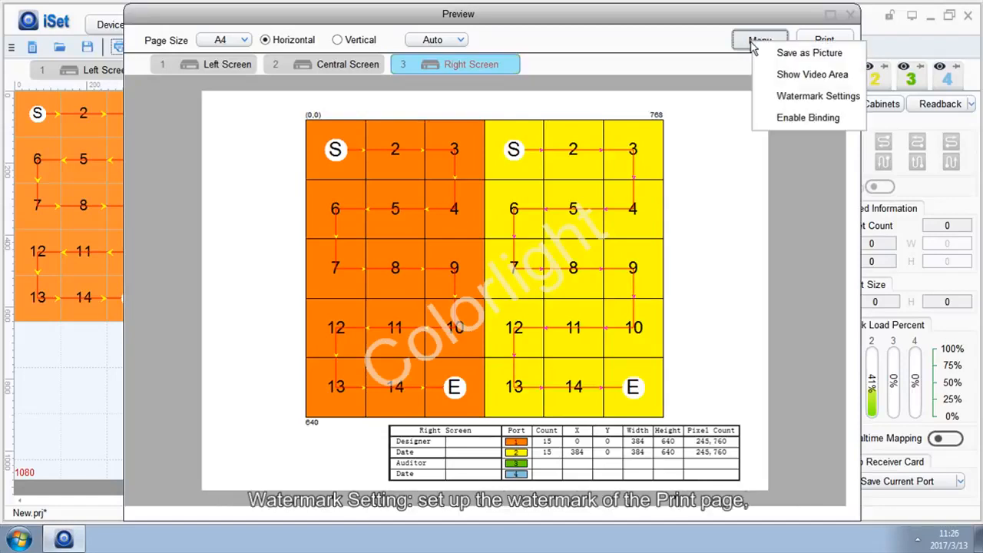
click(818, 95)
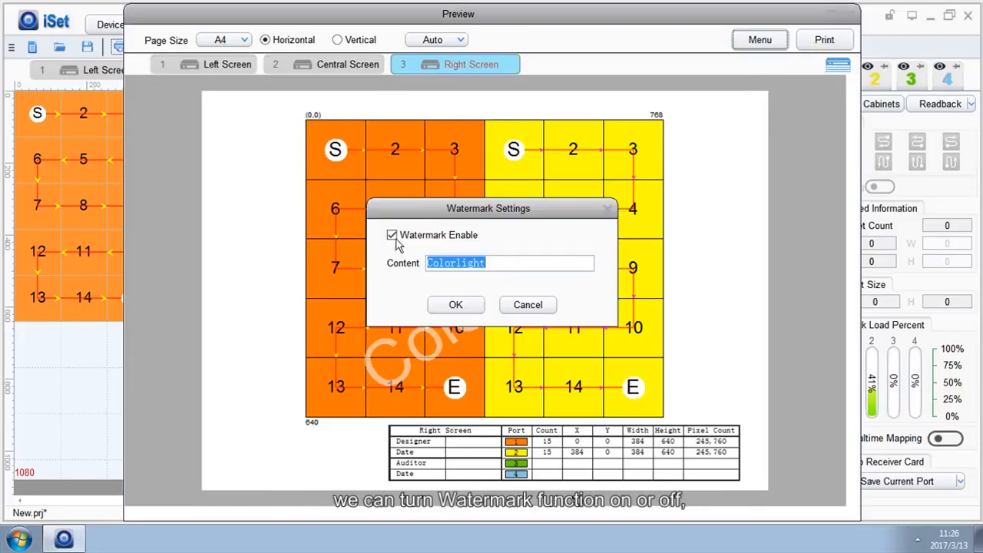
click(392, 235)
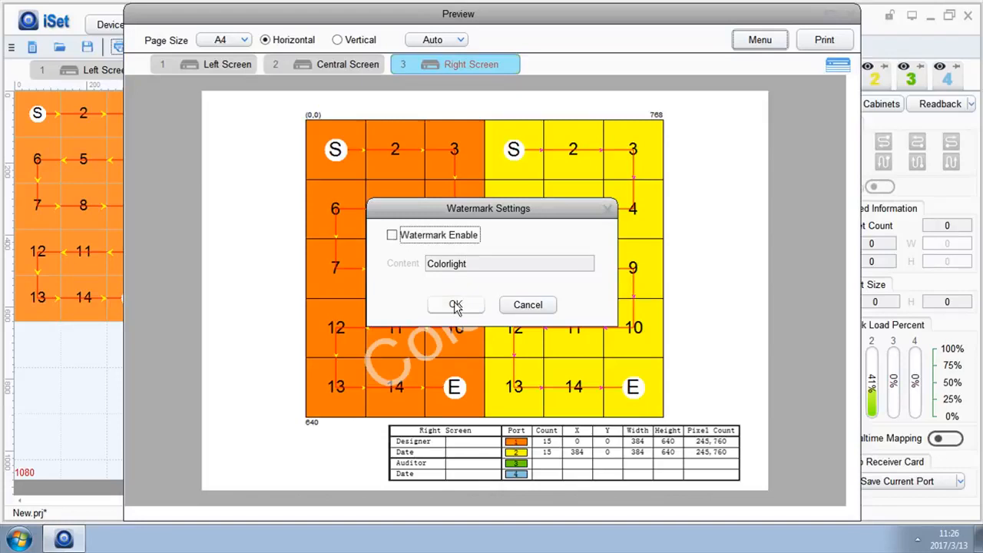
click(455, 304)
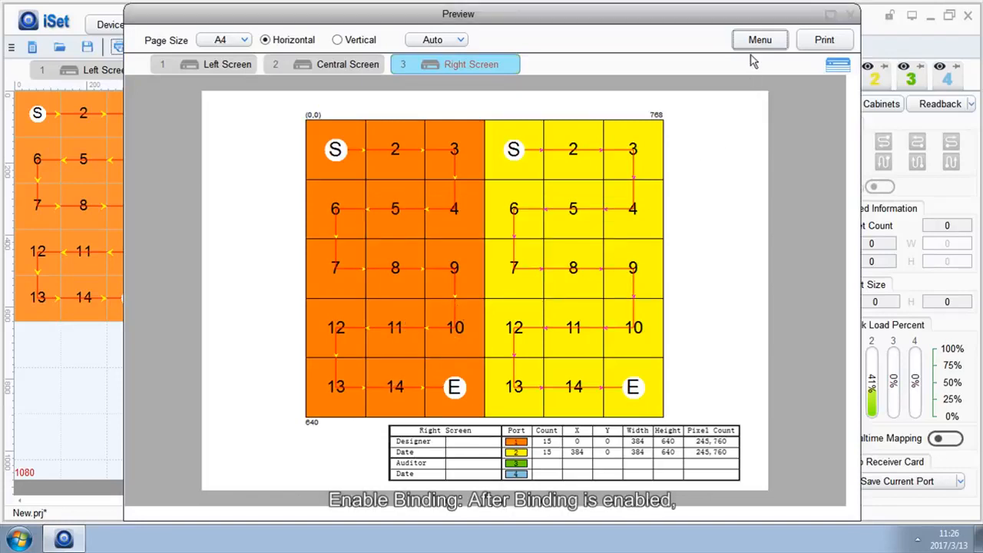
click(759, 40)
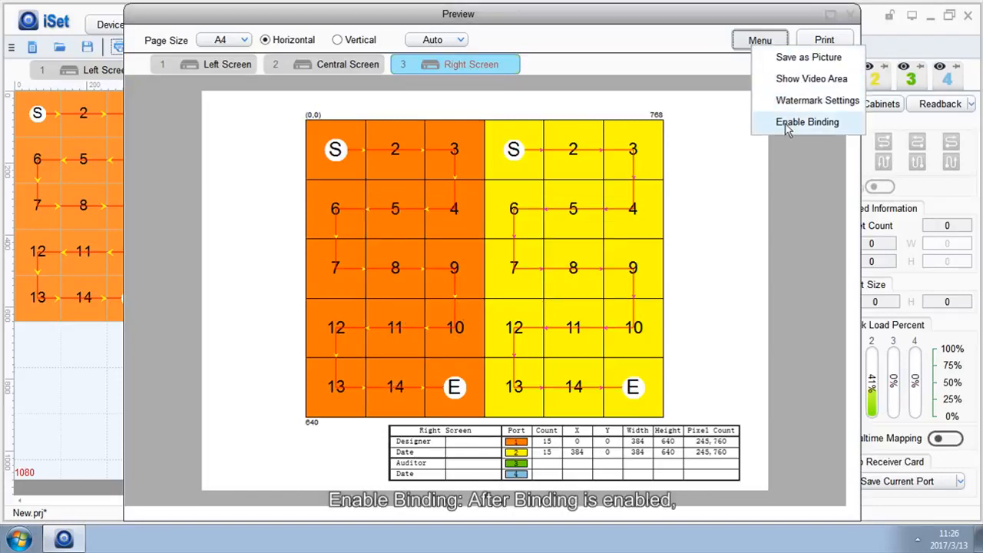
click(807, 121)
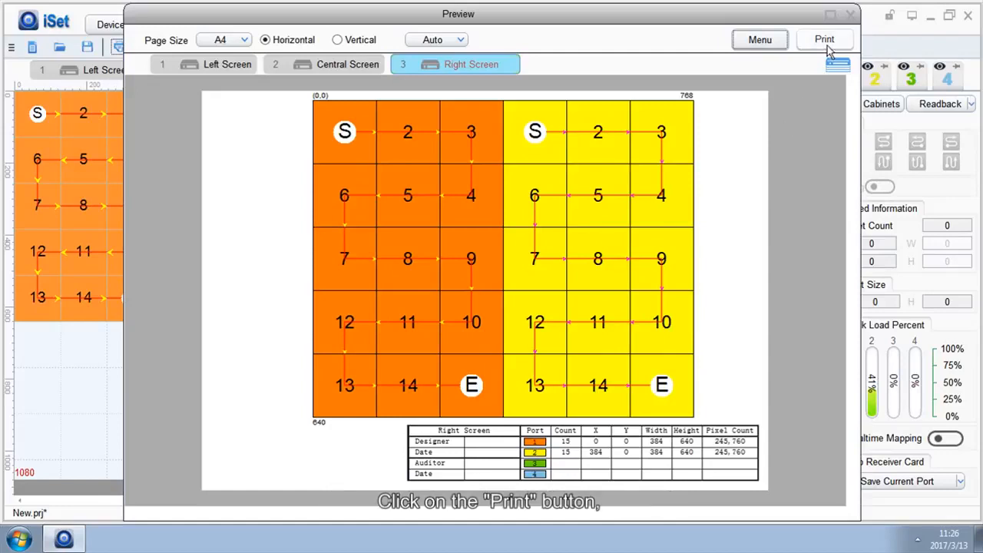
Print the Right Screen layout, then preview the Central and Left Screen senders and close the preview
click(823, 40)
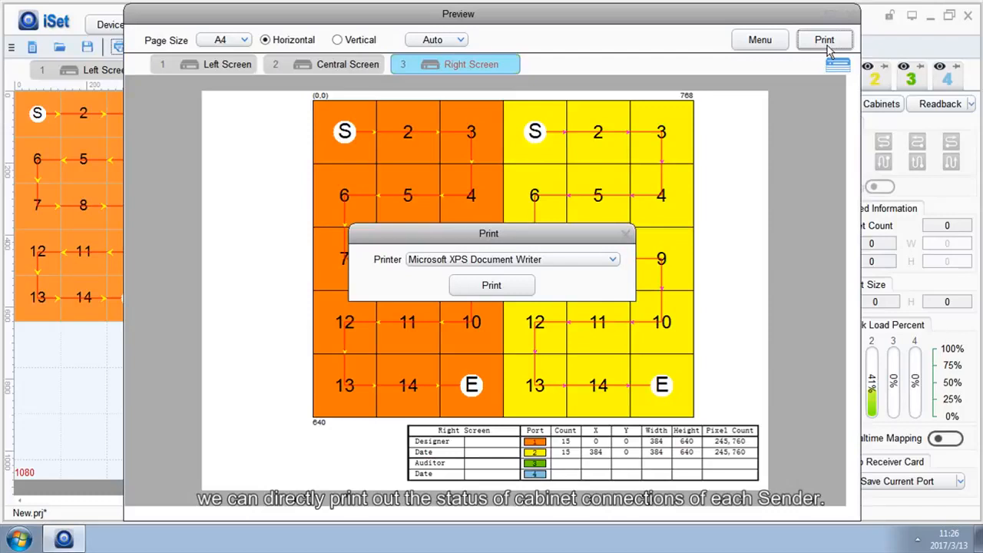
click(625, 234)
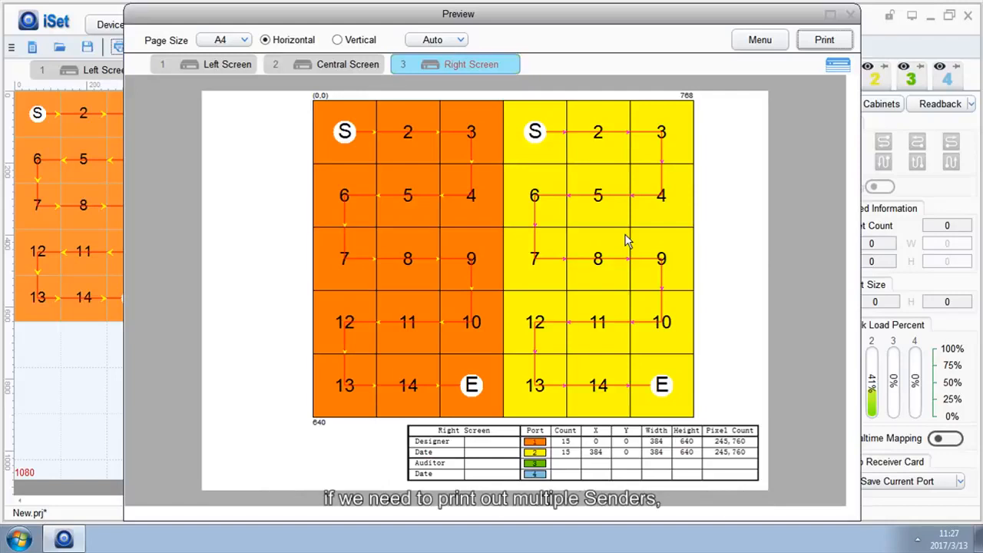
click(347, 65)
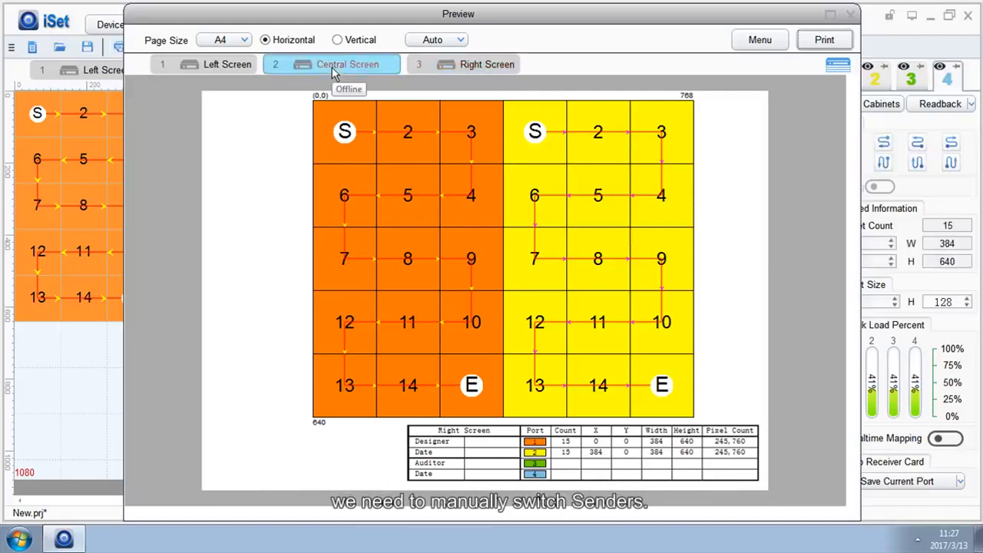
click(227, 64)
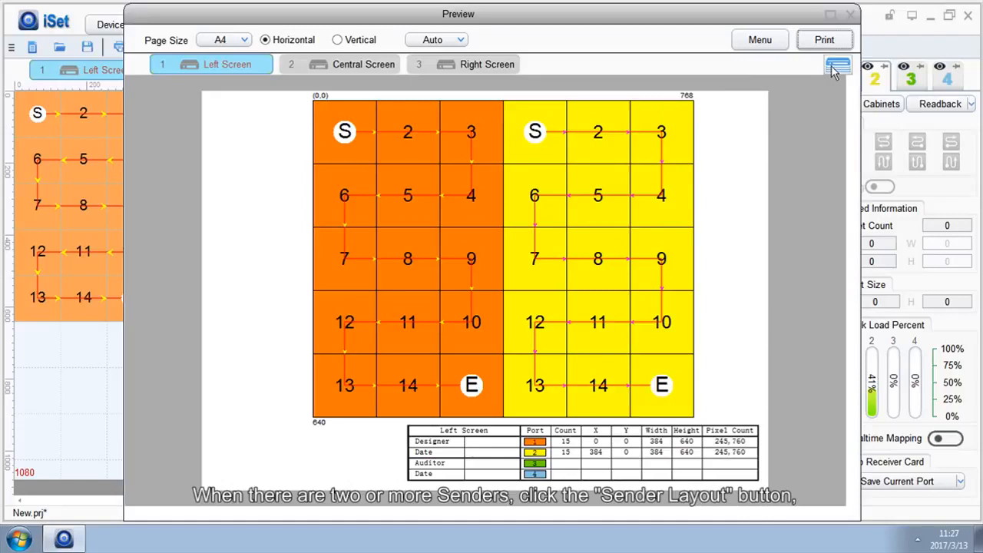
click(837, 69)
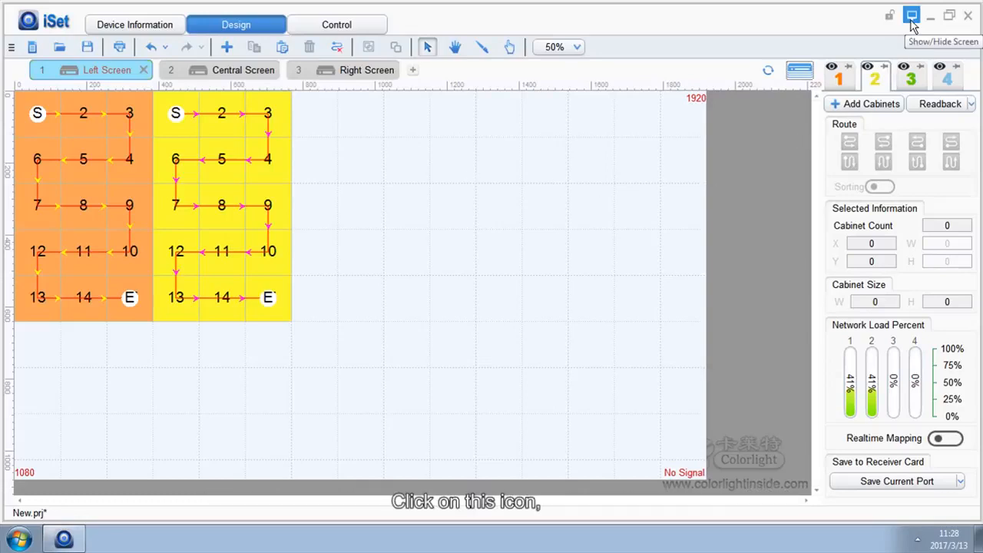
Toggle the Show/Hide Screen output to leave the preview for the Left Screen layout
click(337, 25)
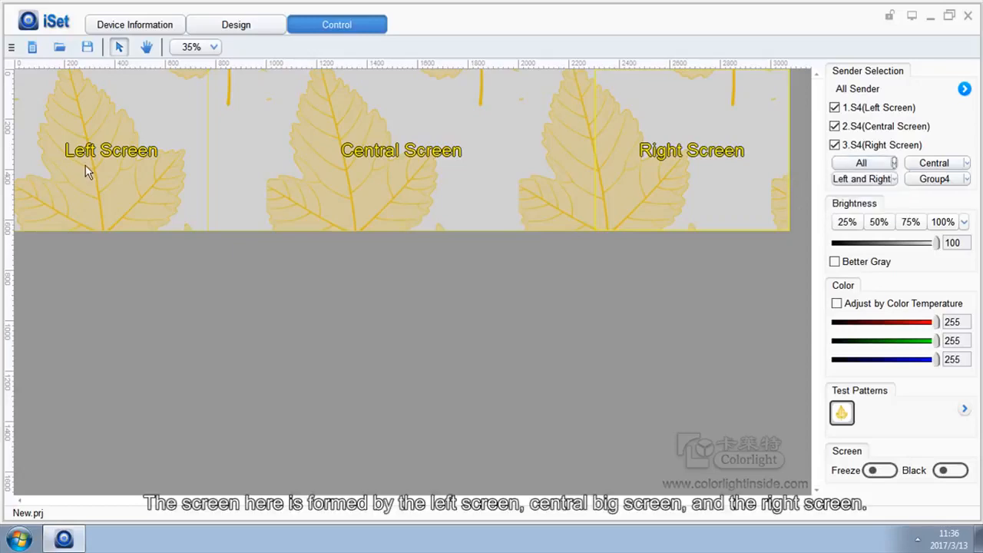
mouse_move(384, 171)
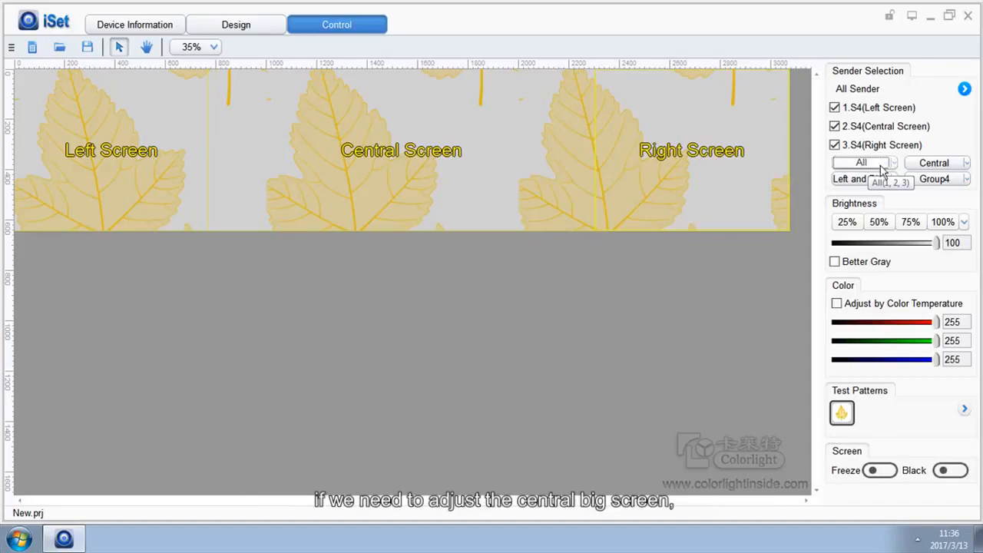
Select the Left and Right Screen senders as a group, dim them to near zero, then restore brightness to 100
click(934, 163)
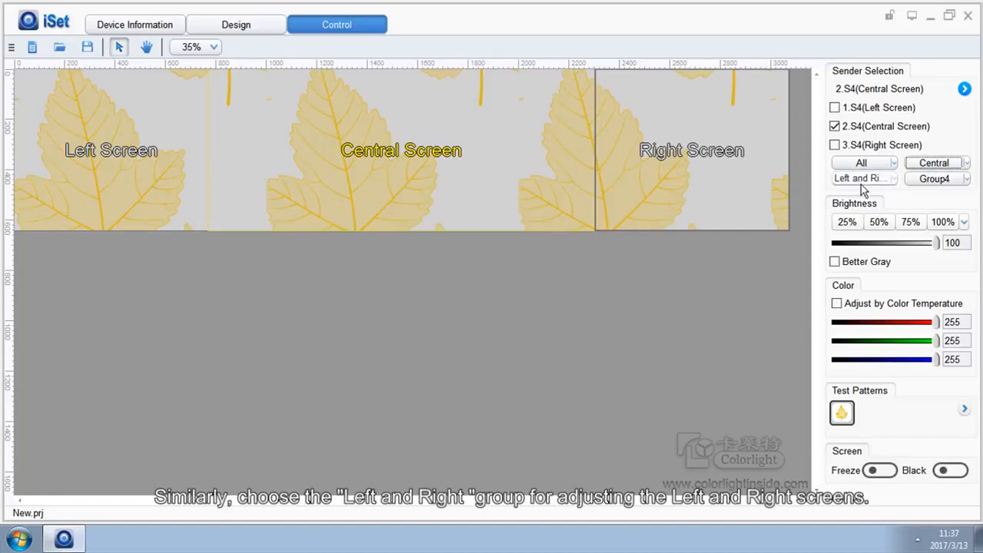
click(860, 179)
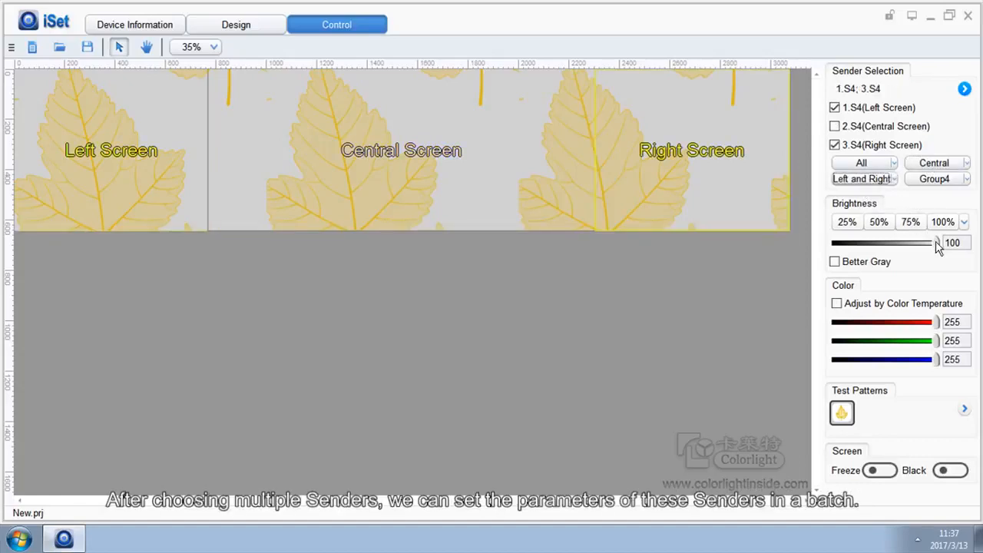
drag(934, 243, 832, 243)
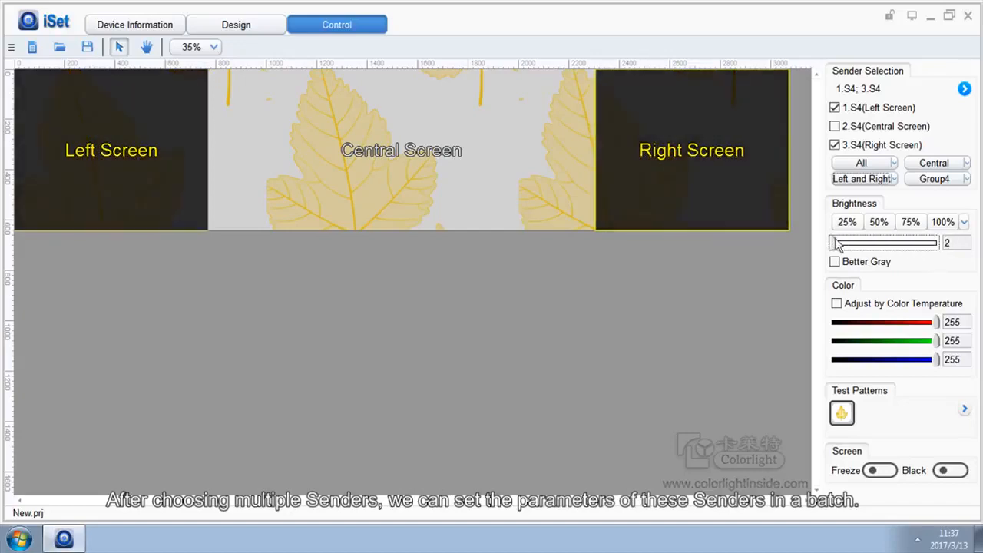
drag(833, 243, 935, 243)
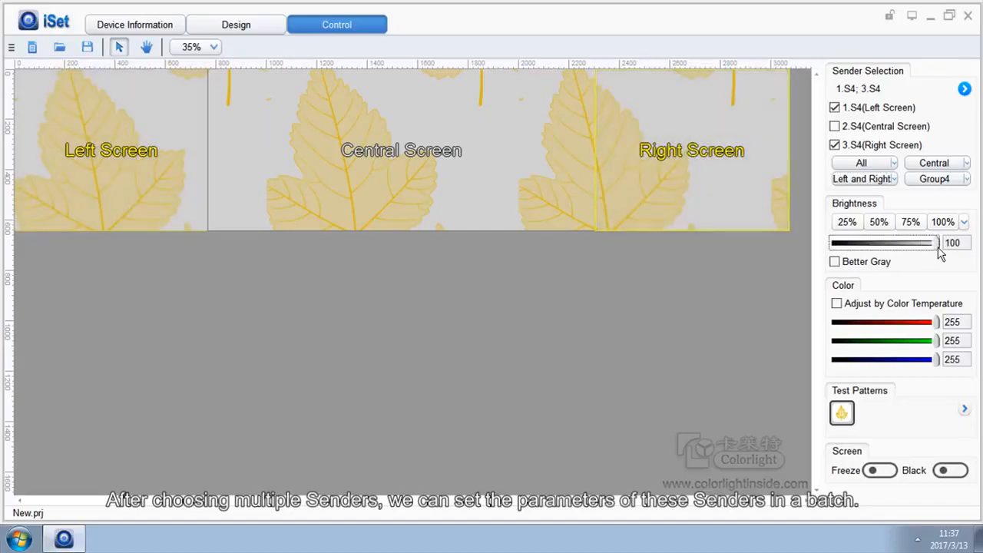